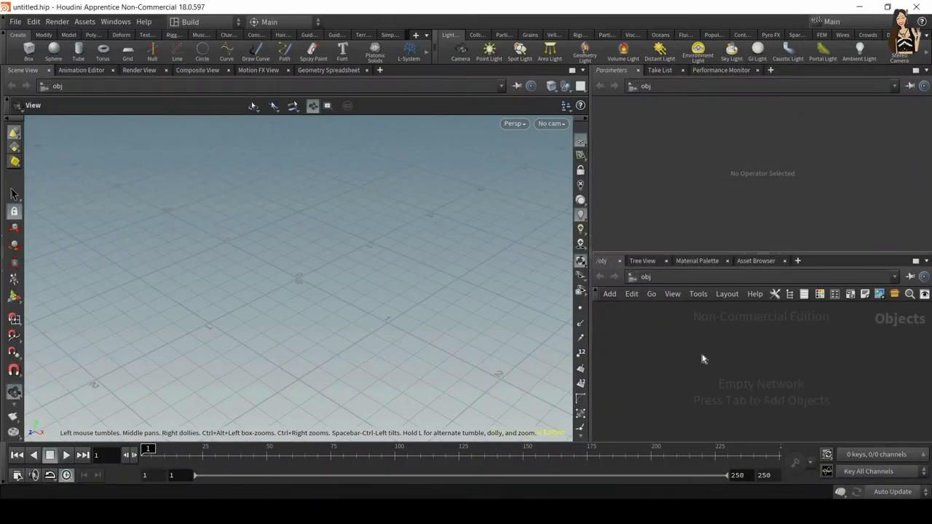
- Add a Geometry object named Jug from the 'ge' search and dive inside it
type("ge")
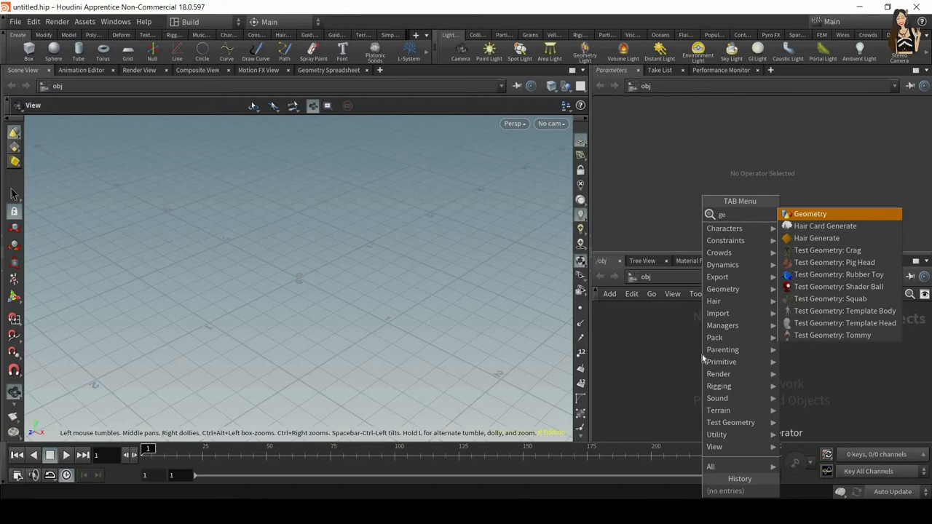
left_click(810, 214)
type("Jug")
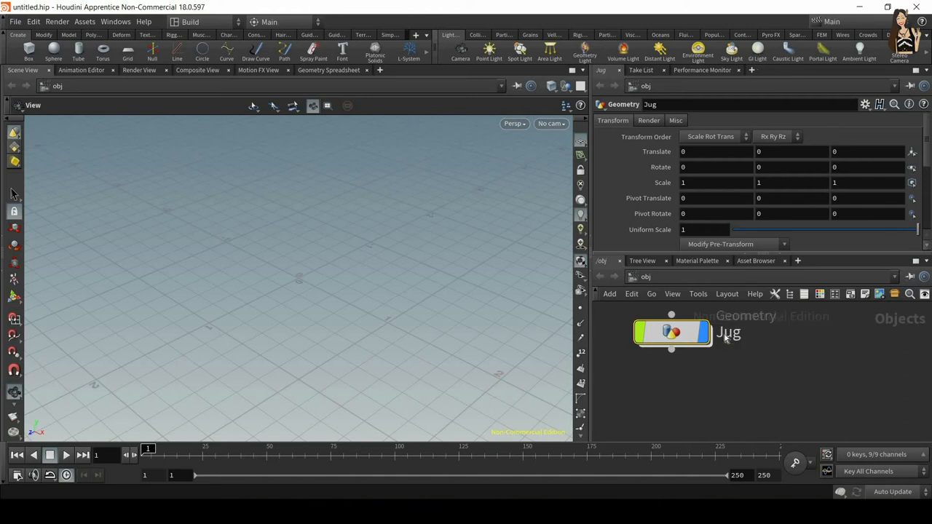
double_click(672, 333)
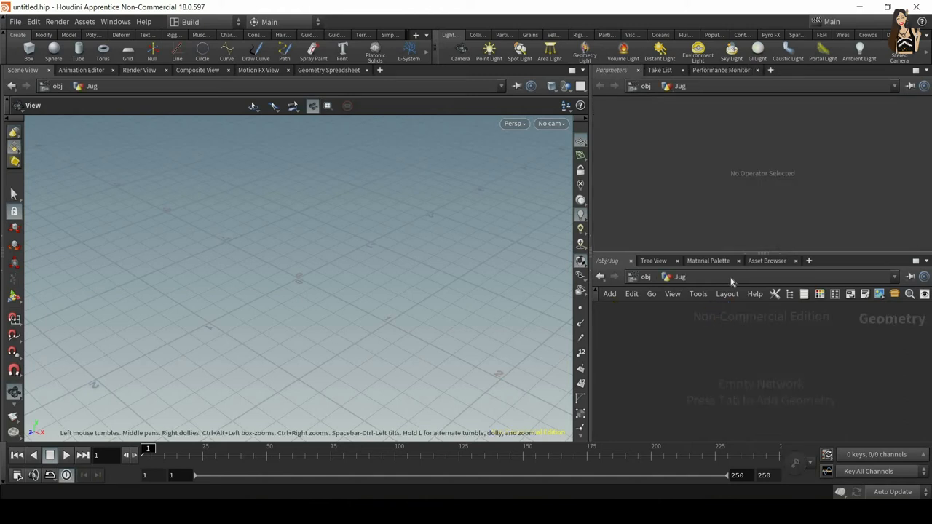
- Add a Curve node (curve1) and set the viewport to the Front view
key("Tab")
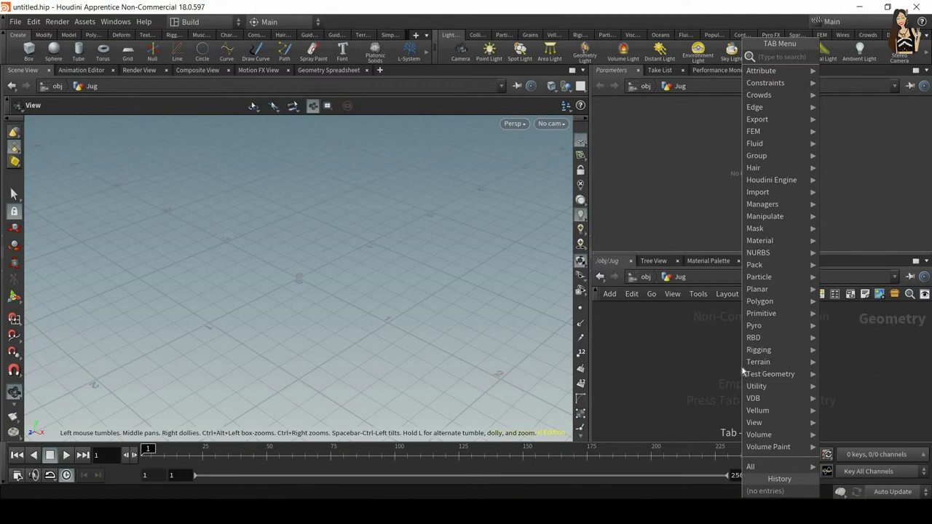
type("cu")
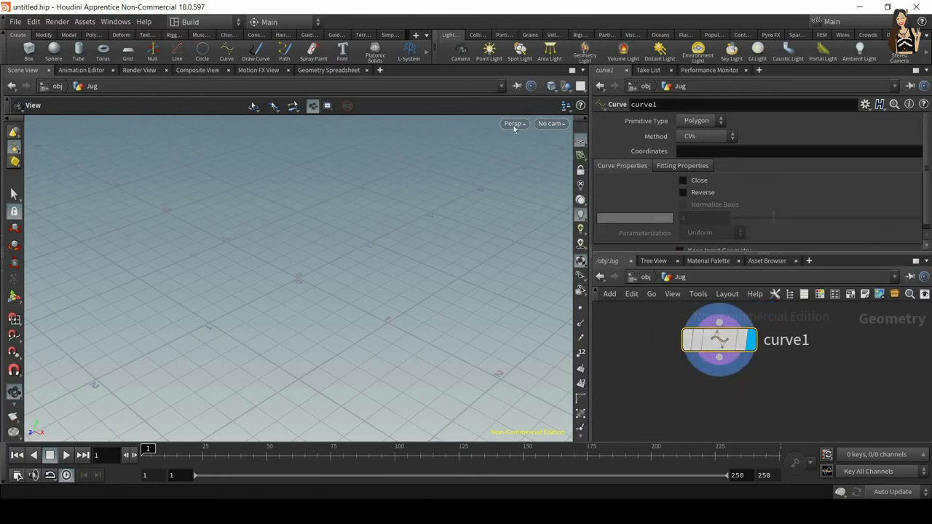
left_click(513, 123)
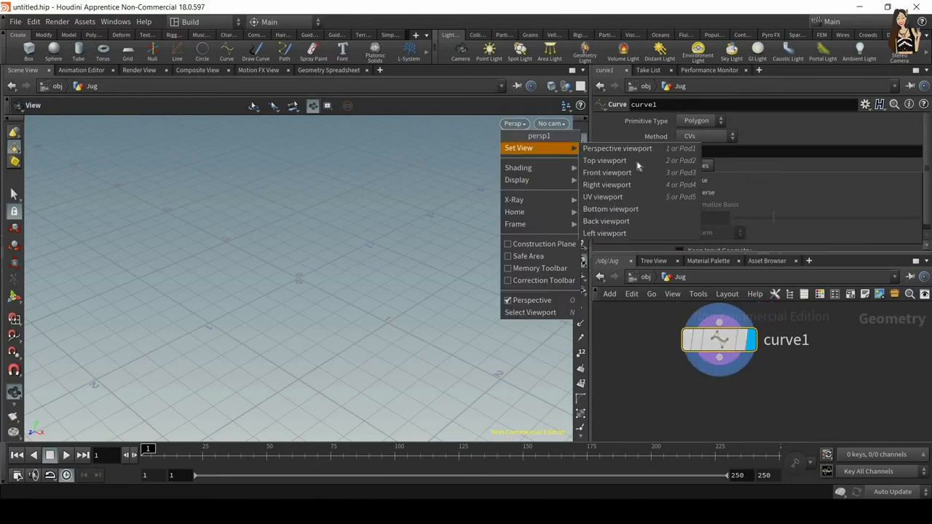
left_click(607, 173)
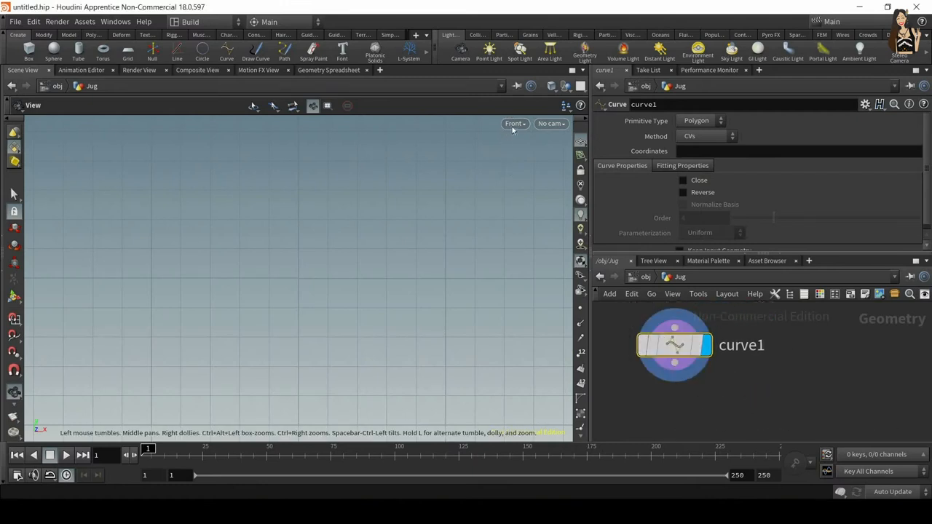
left_click(514, 123)
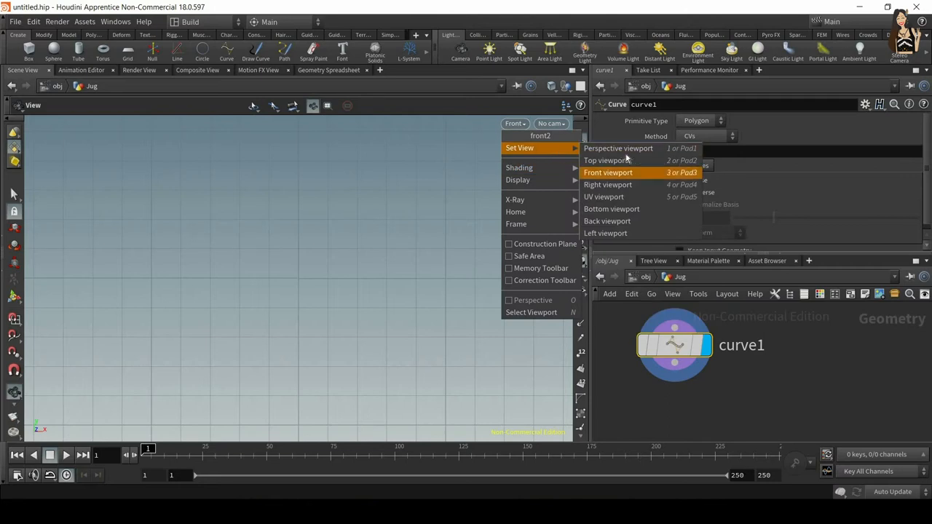
mouse_move(611, 175)
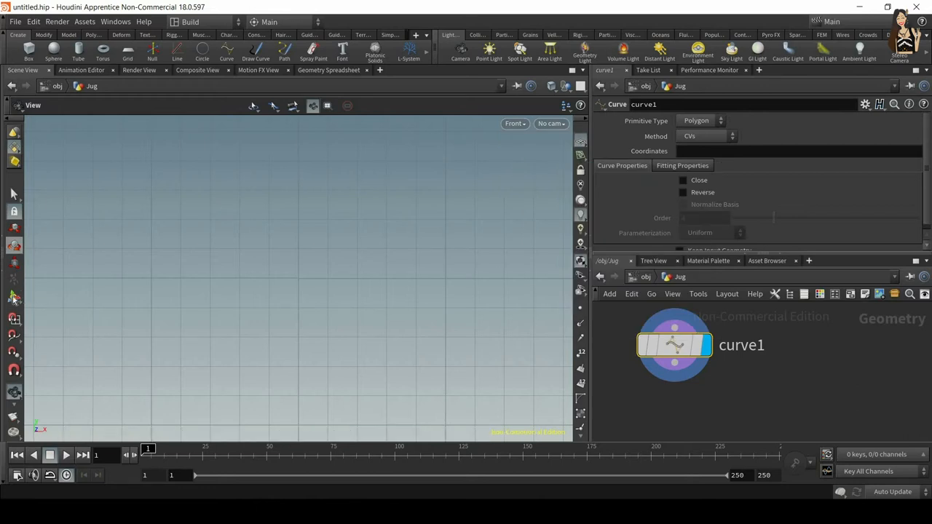
- Activate curve1's point-drawing tool from the viewport's left toolbar
left_click(14, 297)
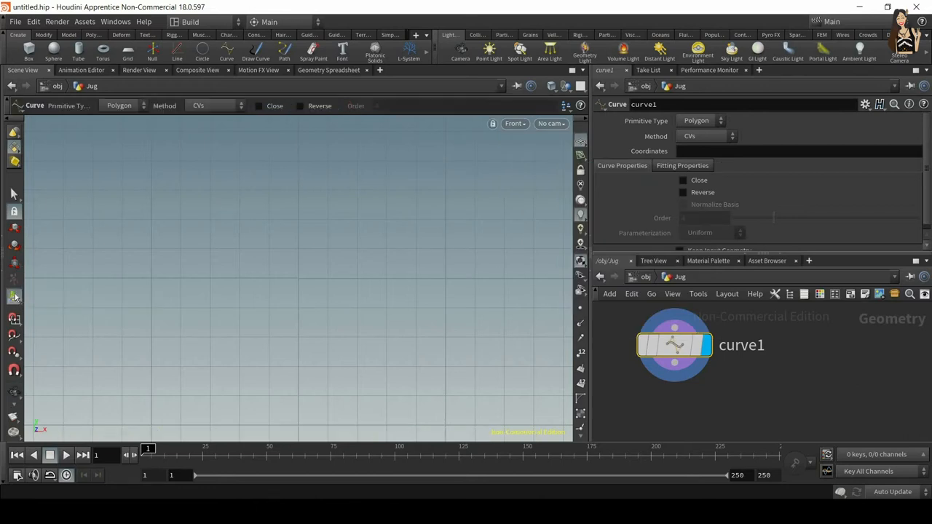
mouse_move(13, 299)
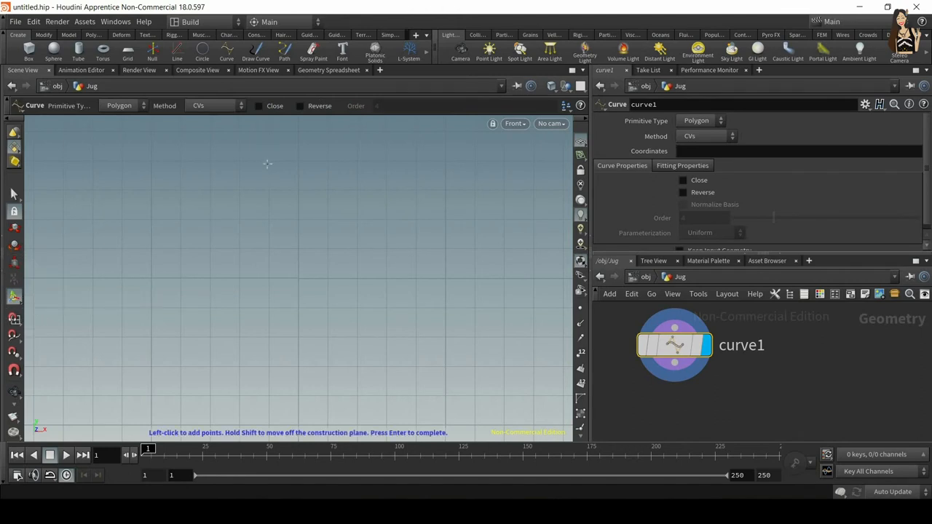
mouse_move(255, 159)
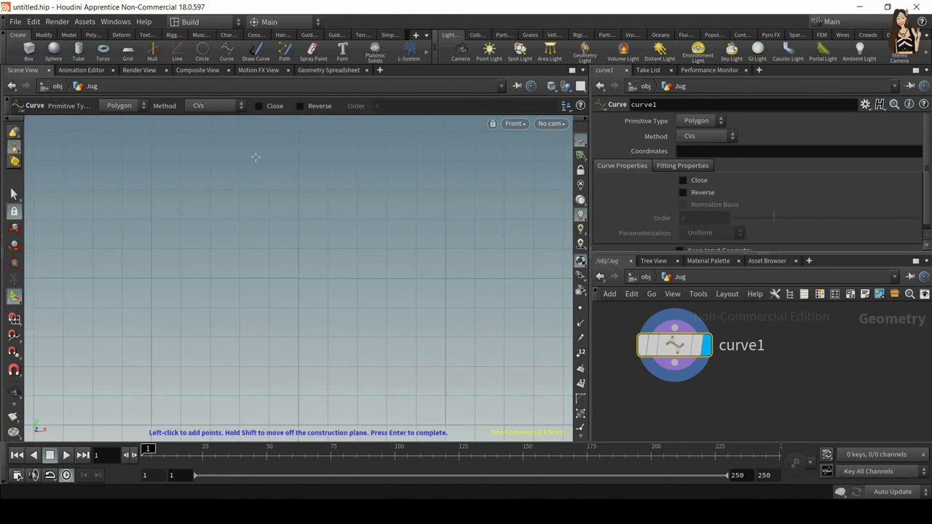
mouse_move(210, 422)
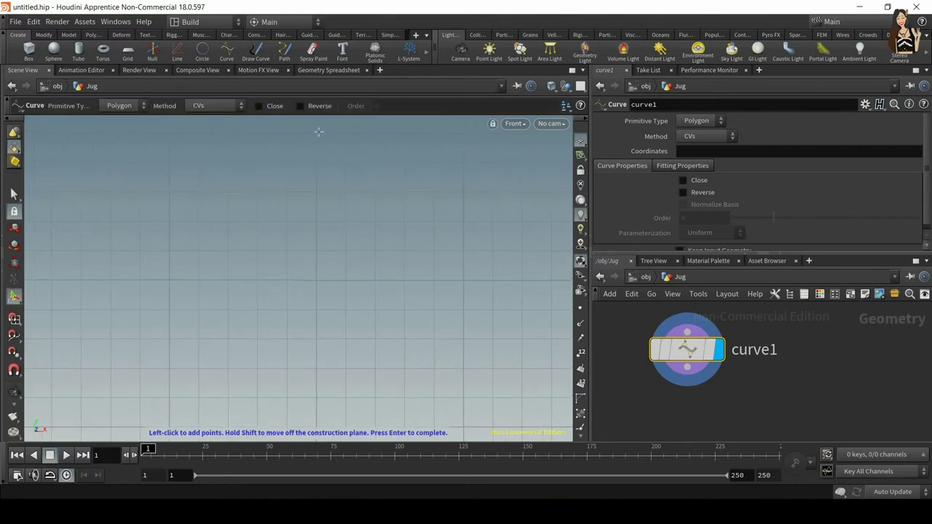
mouse_move(315, 362)
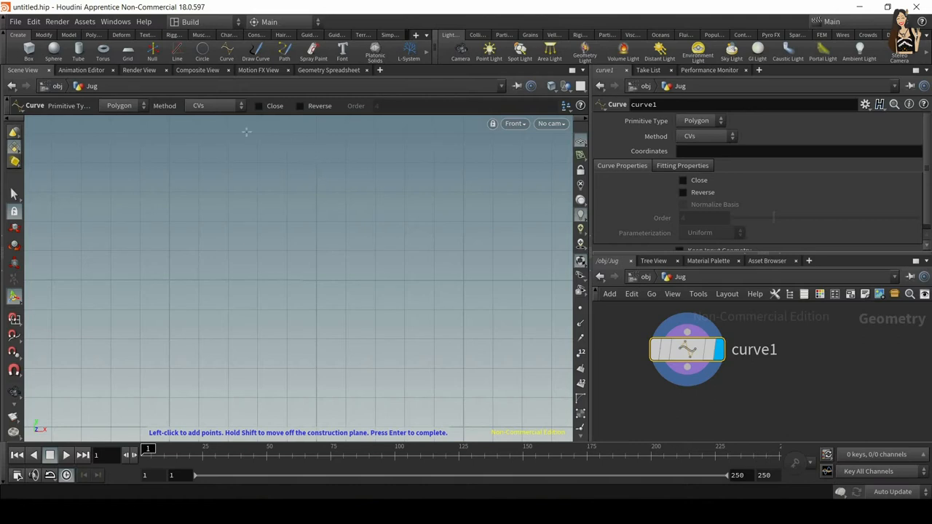
mouse_move(251, 224)
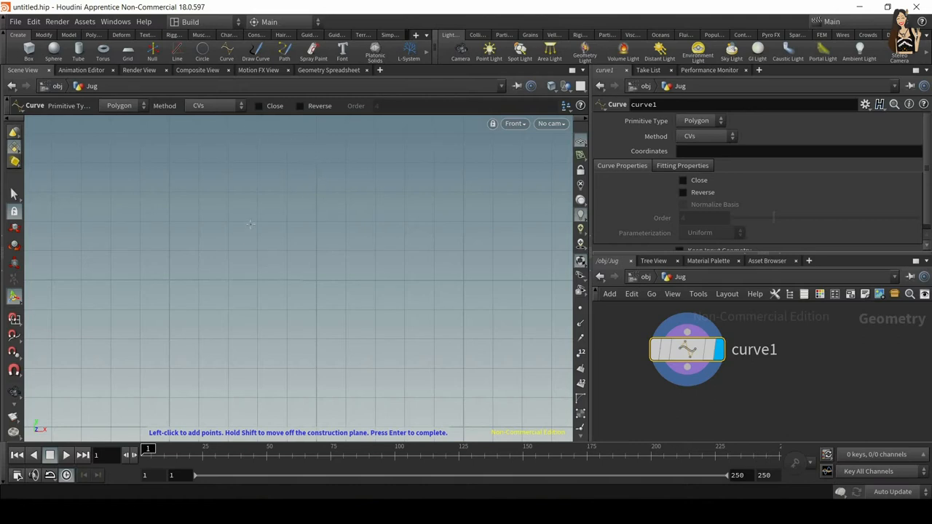
mouse_move(301, 222)
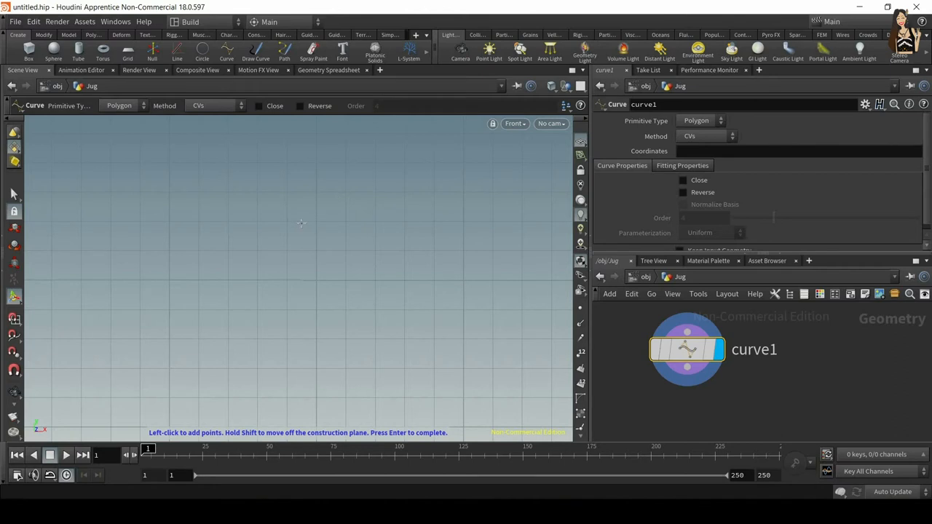
mouse_move(264, 150)
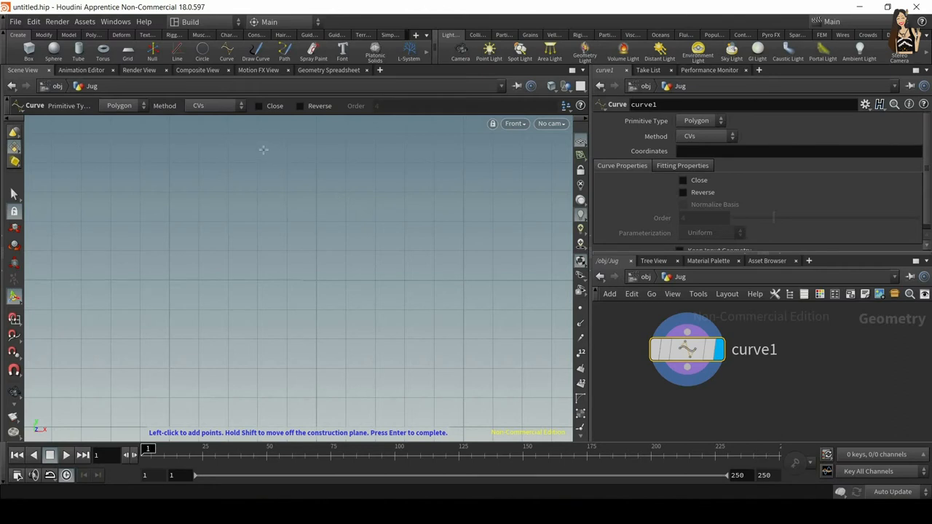
mouse_move(257, 137)
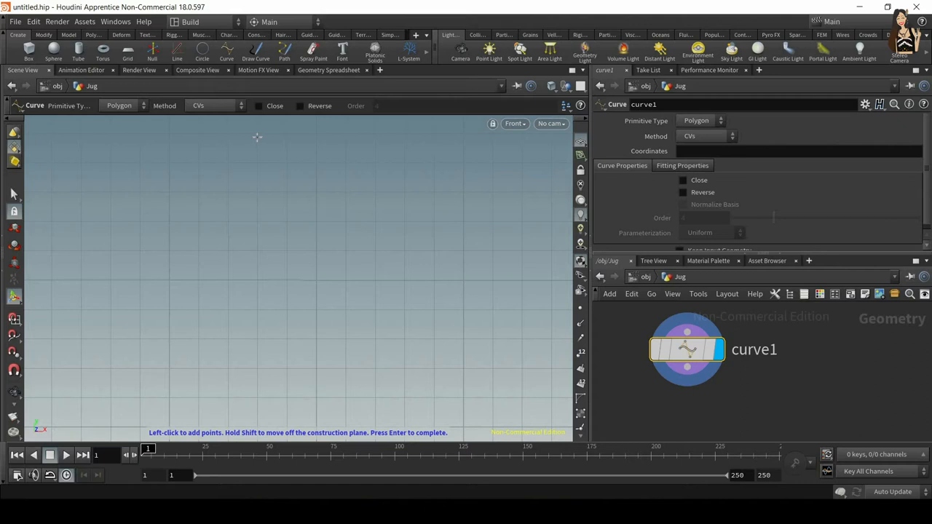
- Place curve points from the rim down the jug's side in the front view
left_click(295, 163)
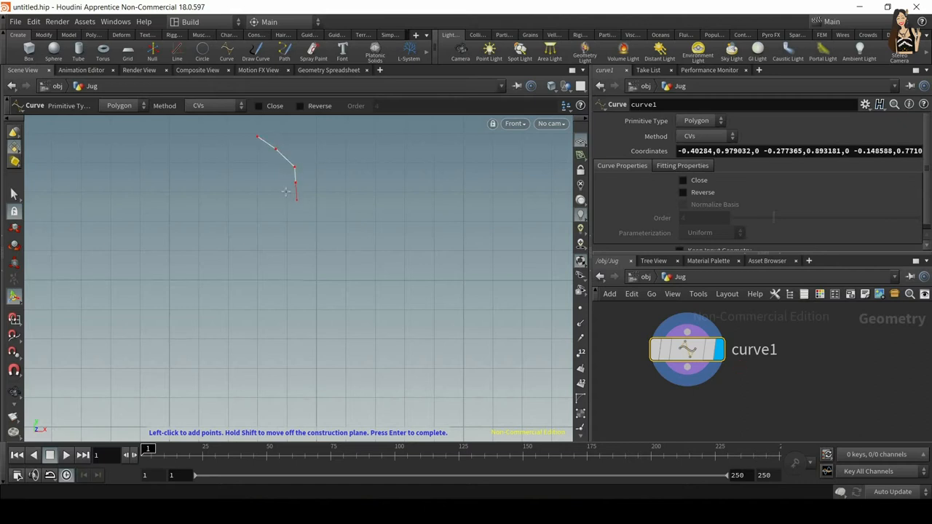
left_click(297, 245)
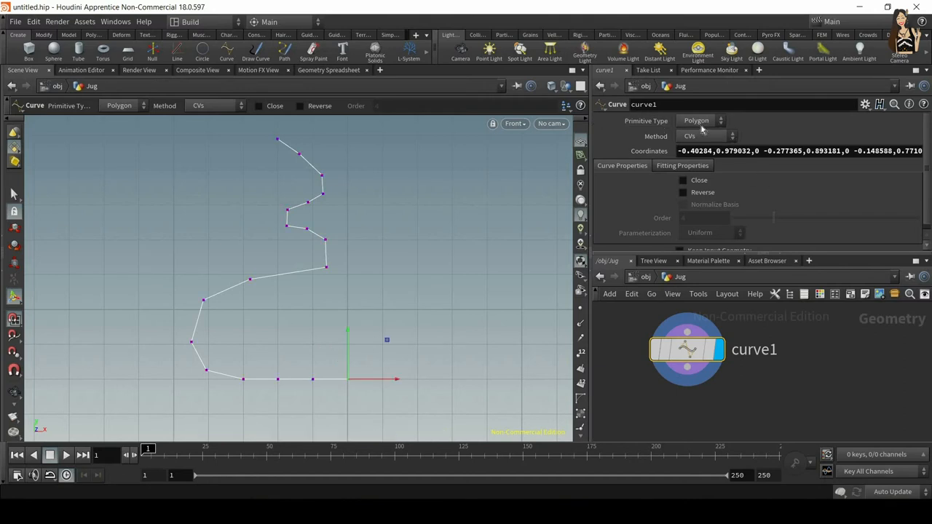
- Cycle curve1's Primitive Type through NURBS, Points and Polygon, leaving it on Bezier
left_click(702, 121)
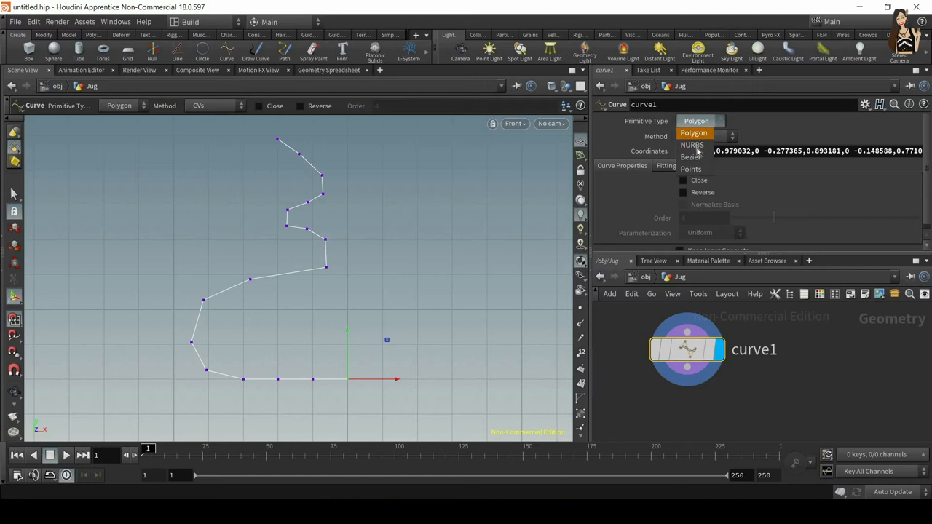
left_click(692, 144)
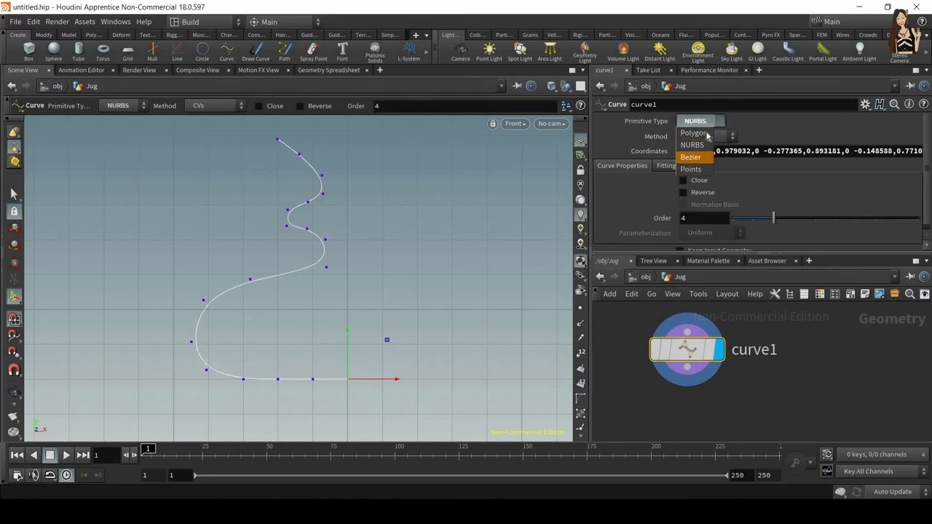
left_click(690, 158)
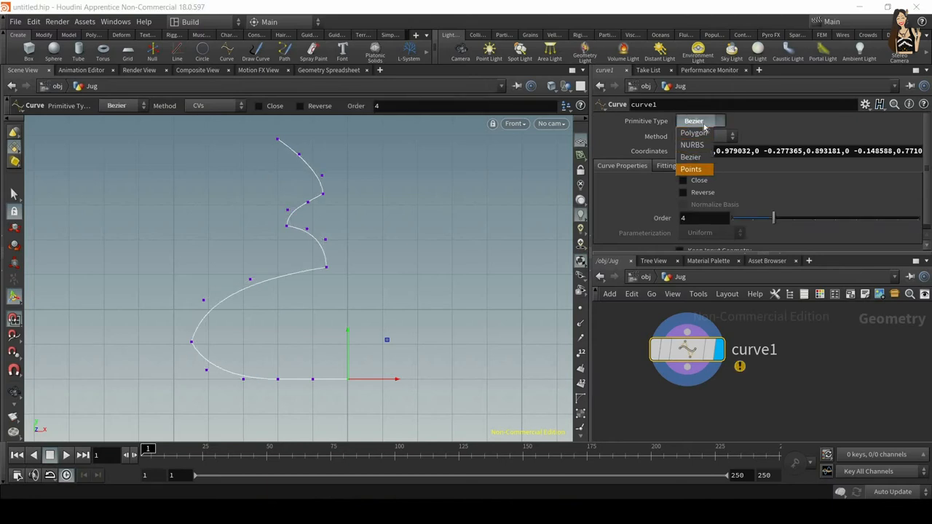
left_click(690, 169)
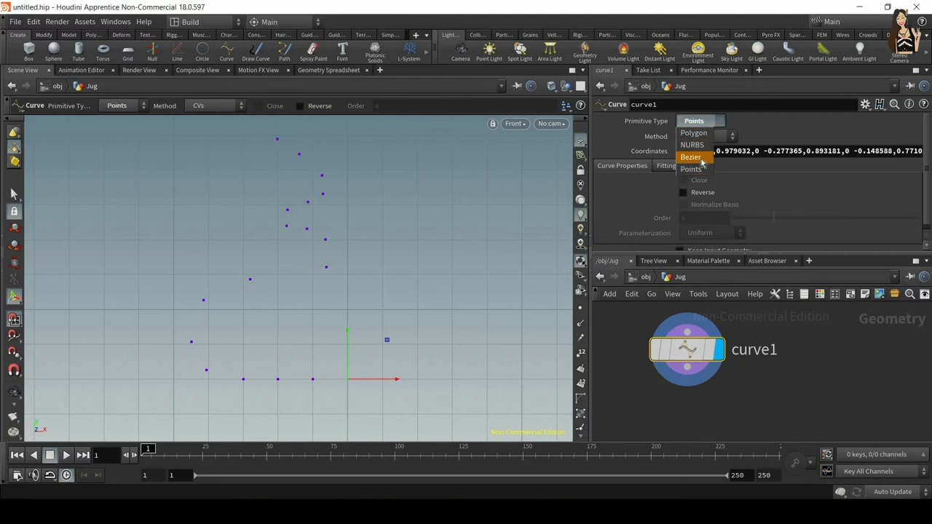
left_click(691, 157)
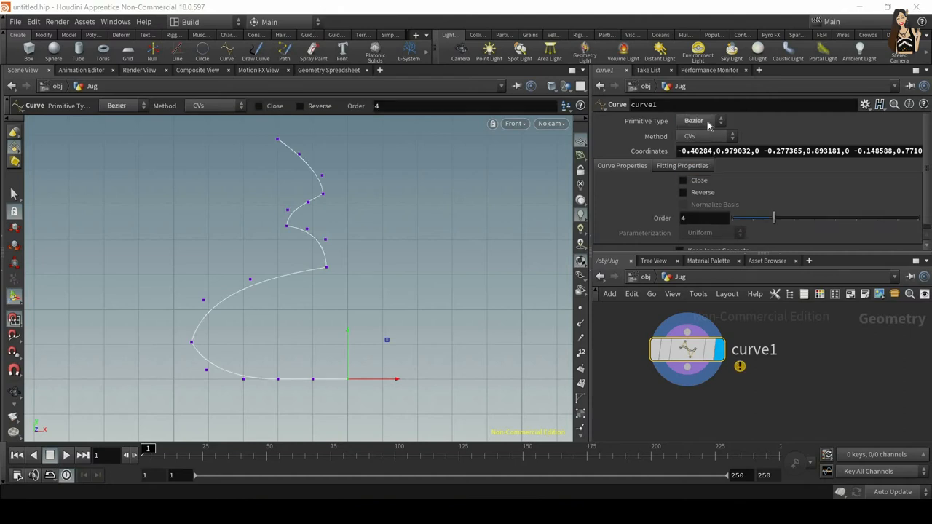
left_click(701, 121)
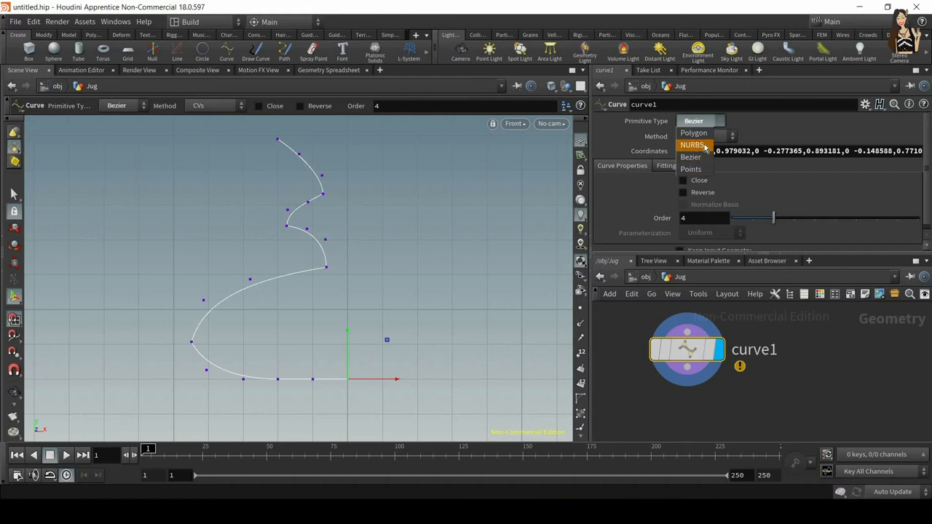
left_click(694, 132)
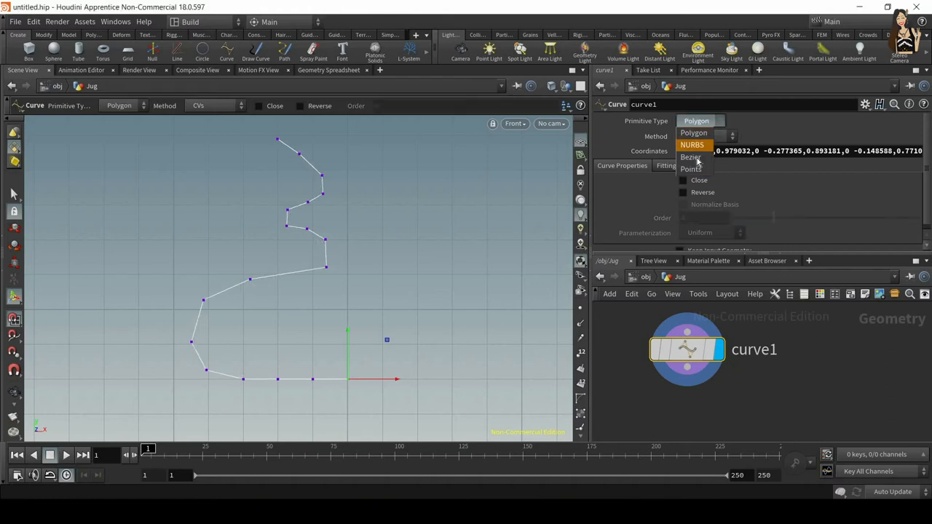
left_click(691, 157)
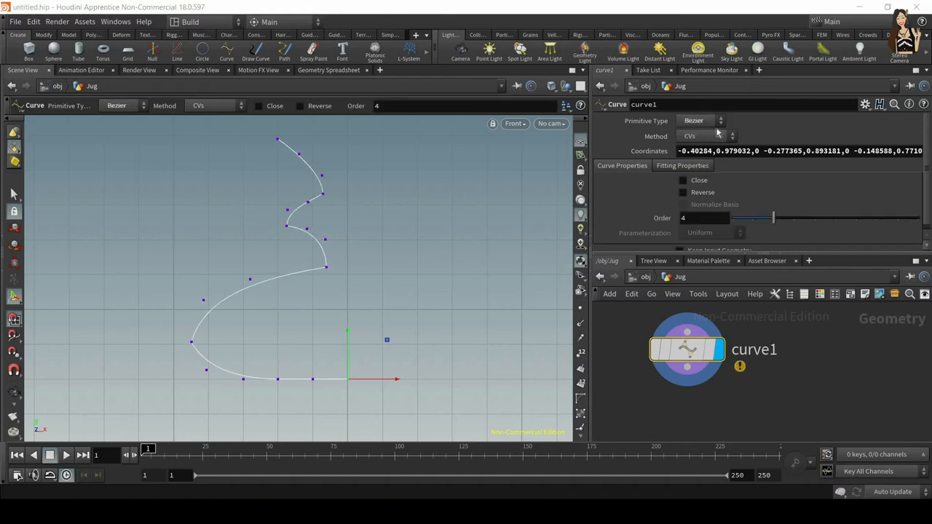
mouse_move(711, 391)
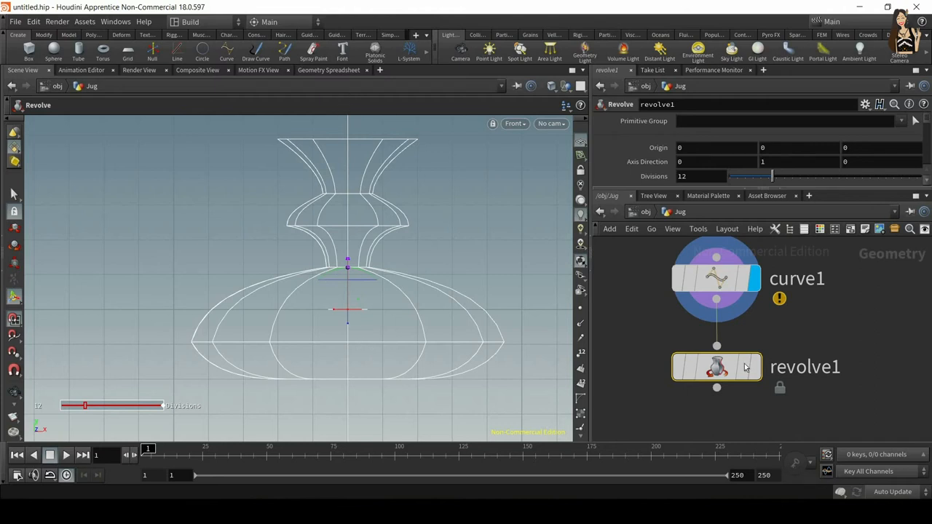
- Switch to perspective view and orbit the 12-division revolved jug from below and the side
right_click(716, 367)
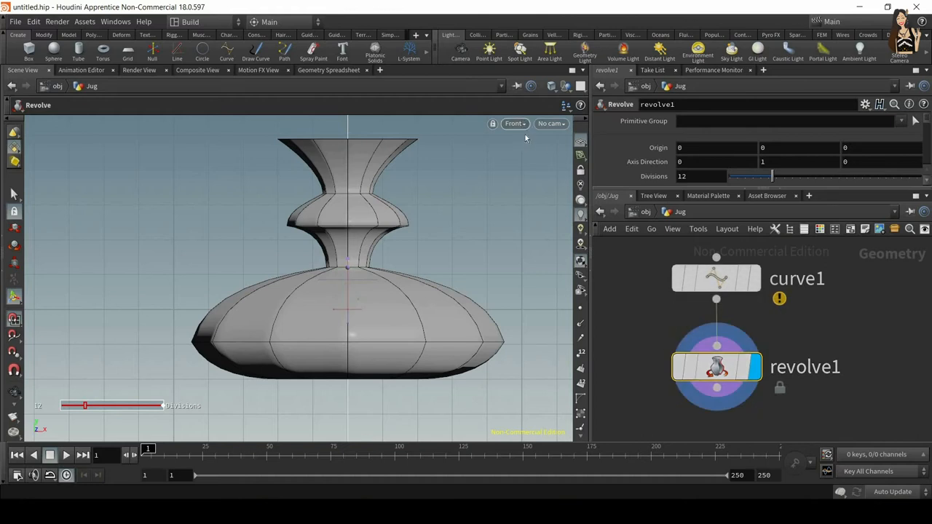
left_click(514, 123)
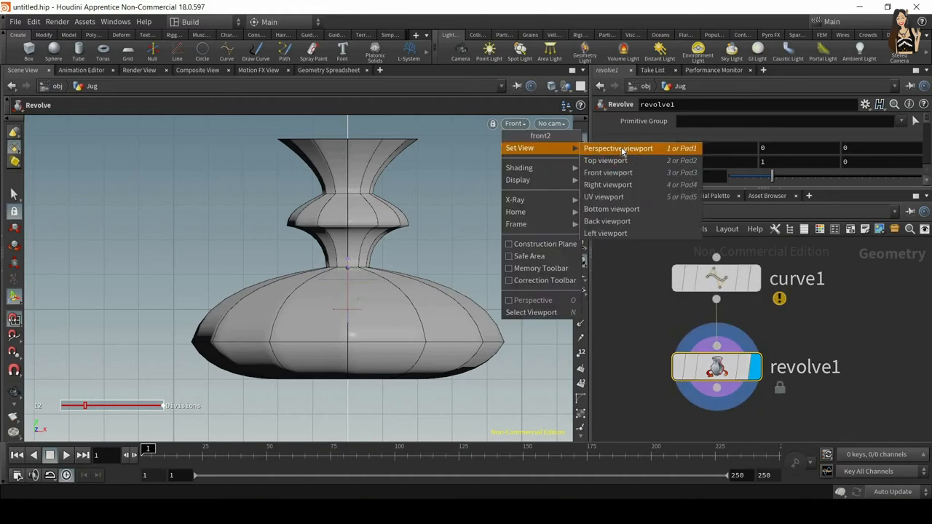
left_click(617, 147)
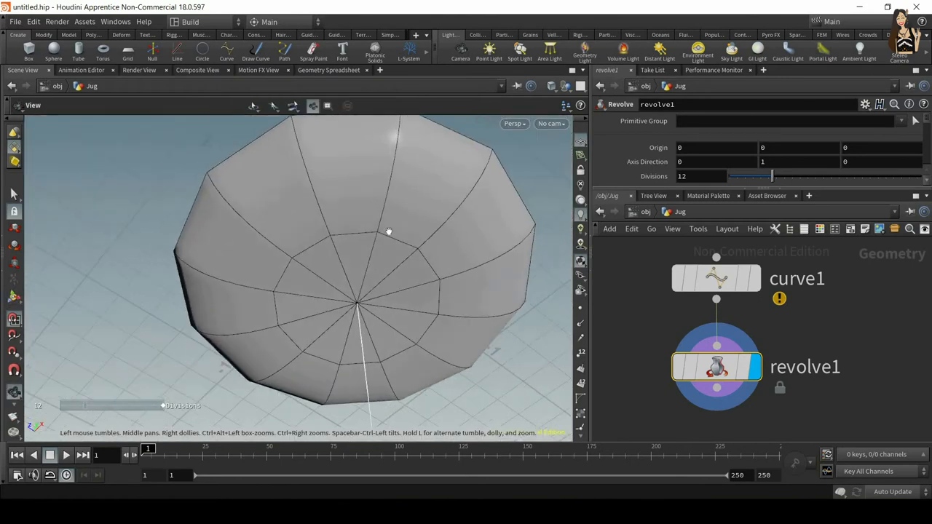
left_click_drag(388, 232, 377, 202)
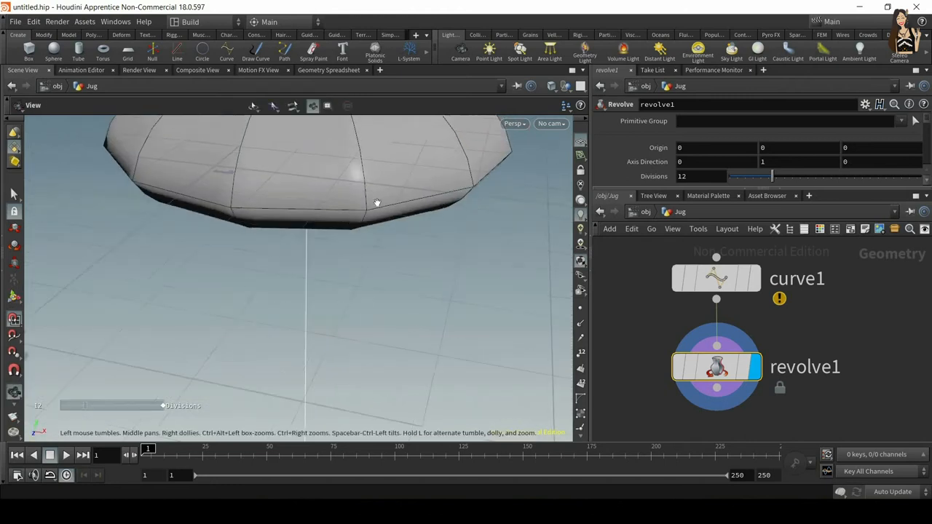
left_click_drag(377, 202, 303, 204)
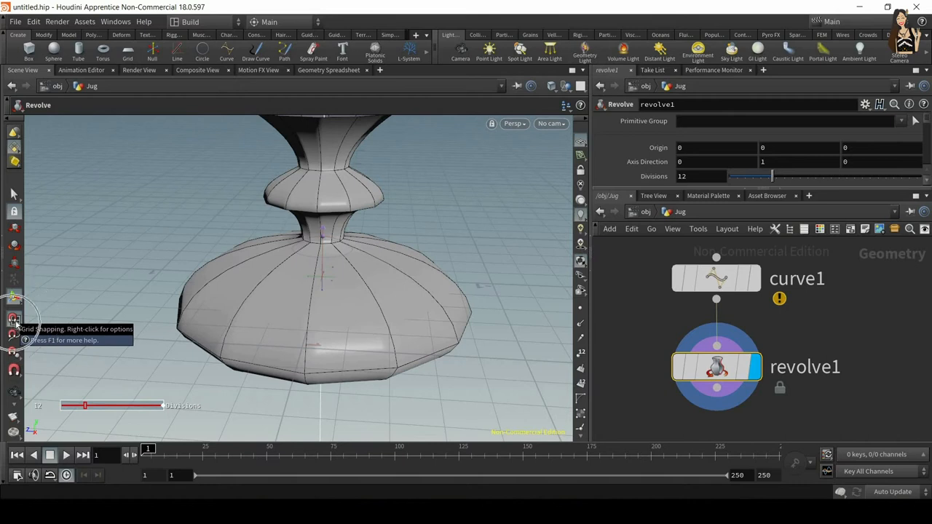
mouse_move(13, 319)
type("conv")
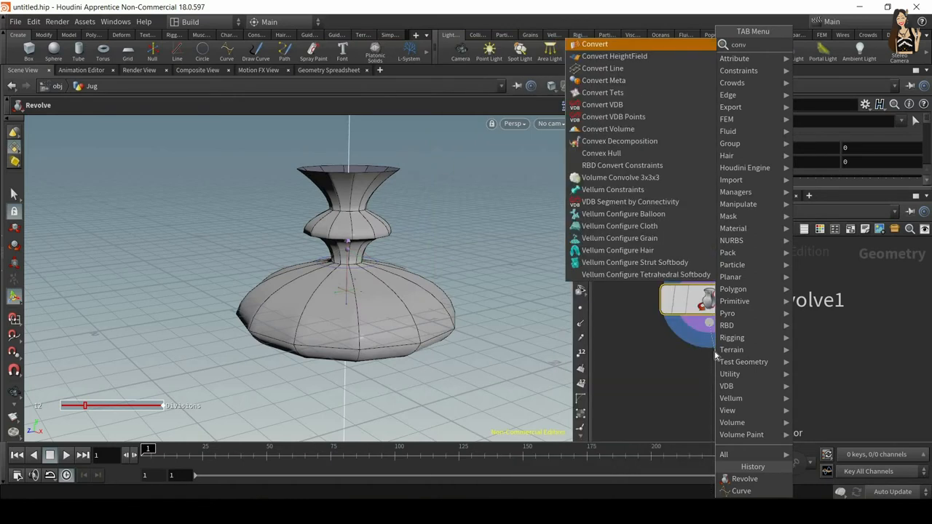
- Add convert1 after revolve1 and drag Level of Detail to U 1, V 2
left_click(594, 44)
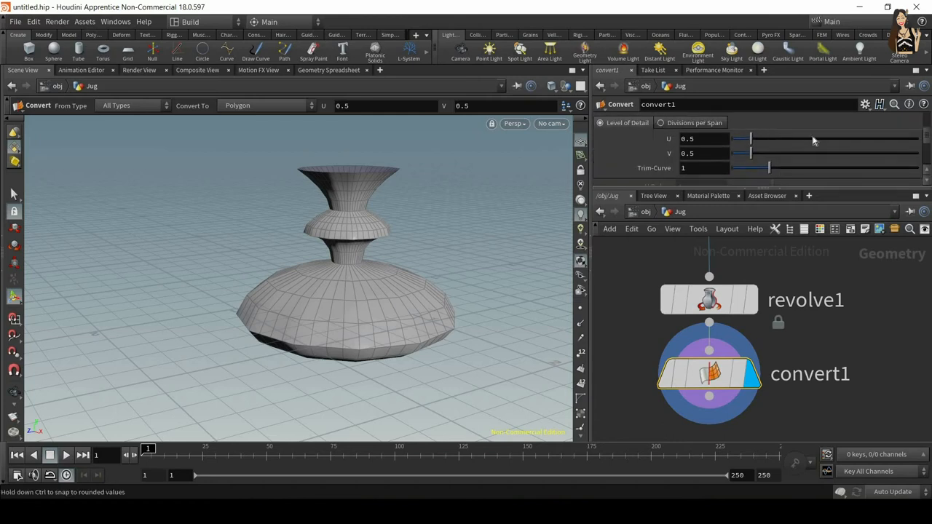
left_click_drag(752, 139, 821, 138)
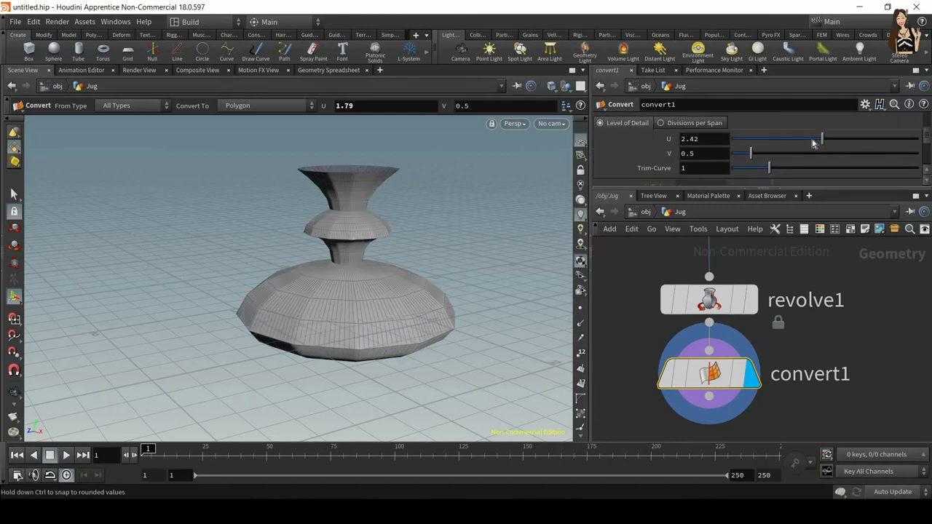
left_click_drag(821, 139, 739, 139)
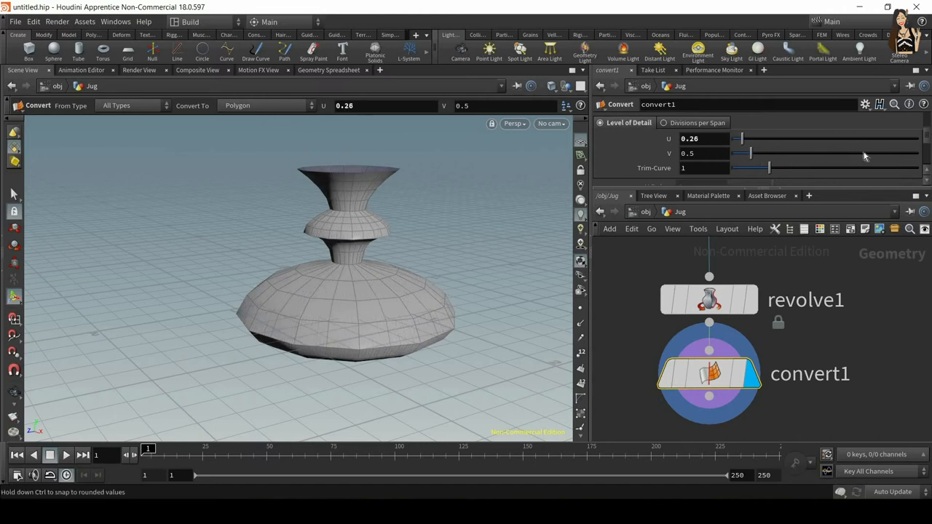
left_click_drag(752, 153, 776, 153)
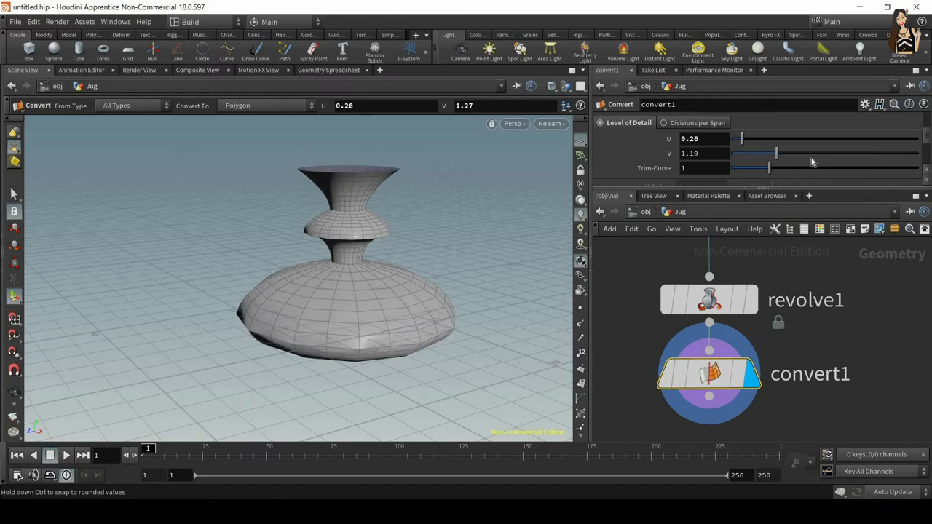
left_click_drag(739, 139, 765, 138)
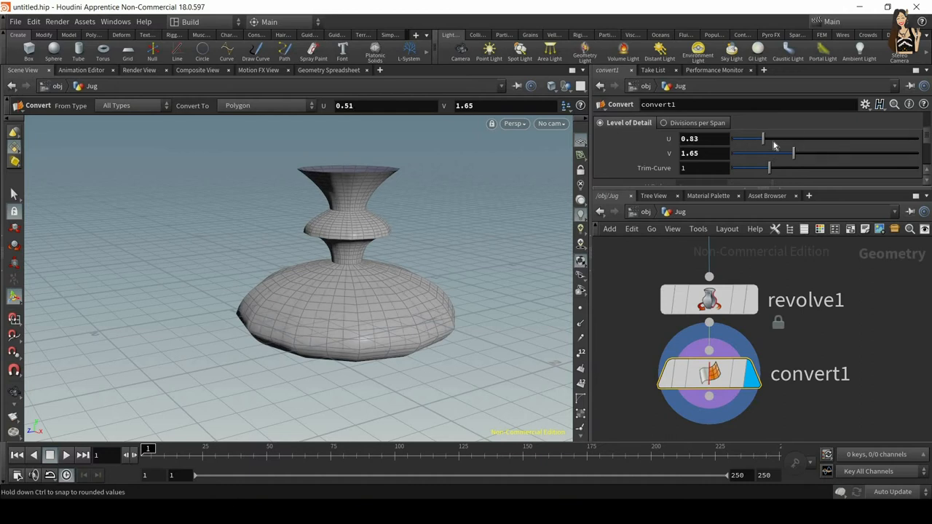
left_click_drag(765, 138, 796, 138)
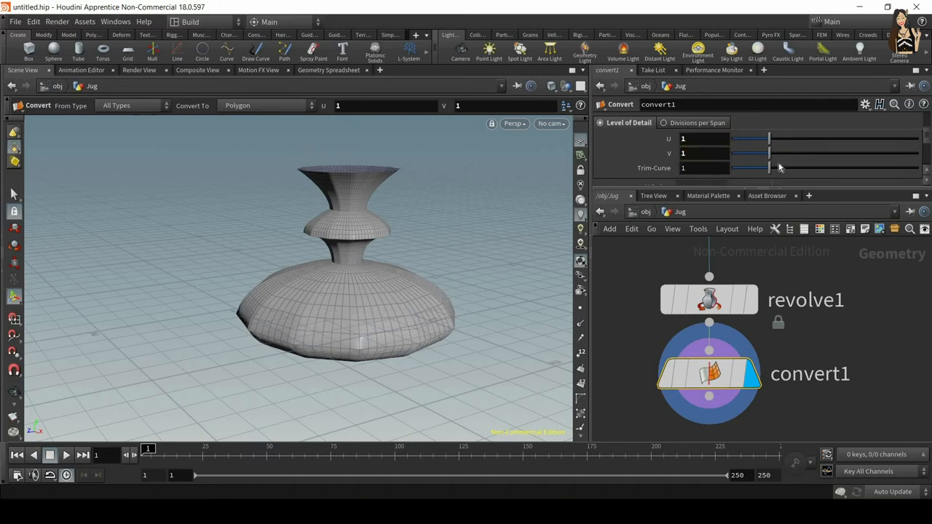
left_click_drag(769, 153, 805, 153)
type("polye")
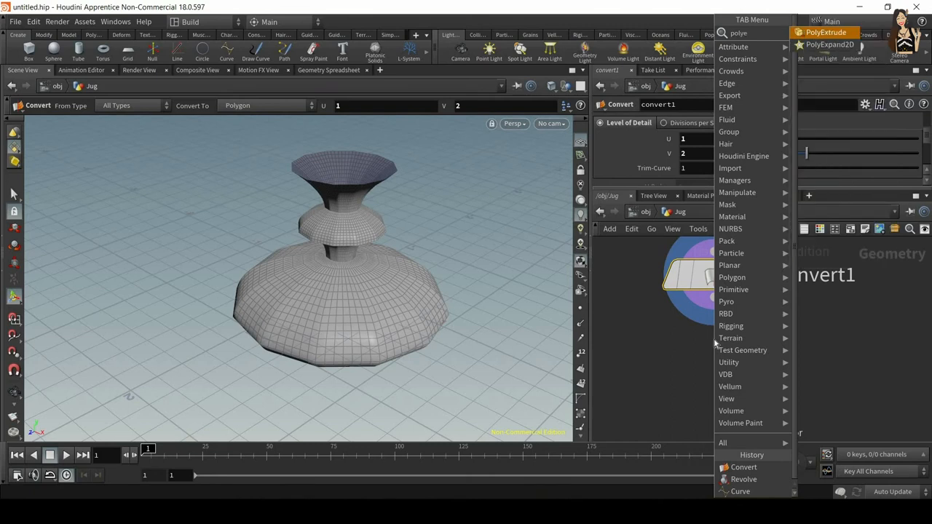
- Add a PolyExtrude node after convert1 and orbit around the jug's neck and lip
left_click(826, 32)
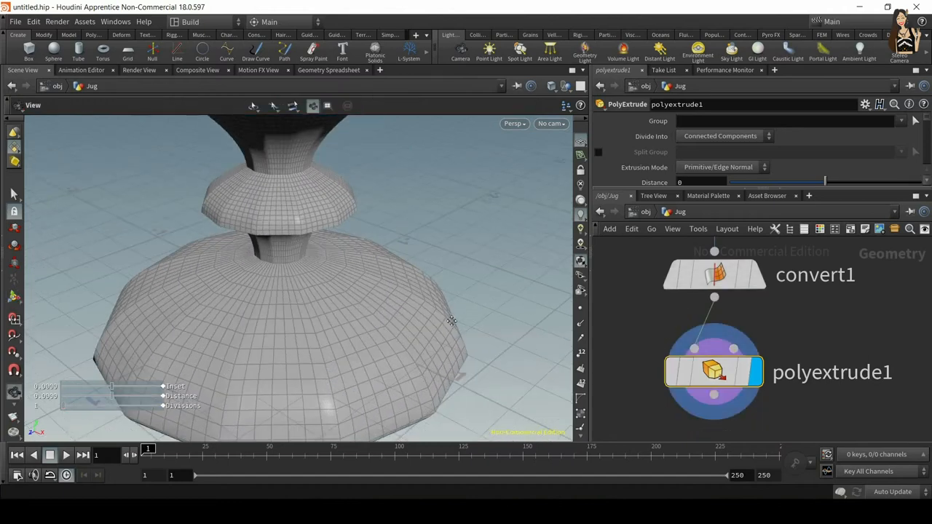
left_click_drag(452, 320, 401, 188)
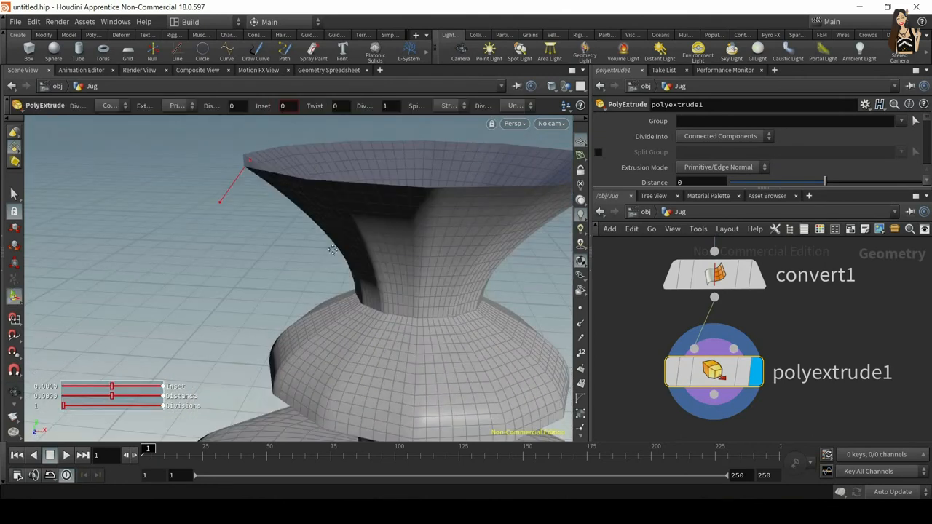
left_click_drag(331, 250, 303, 232)
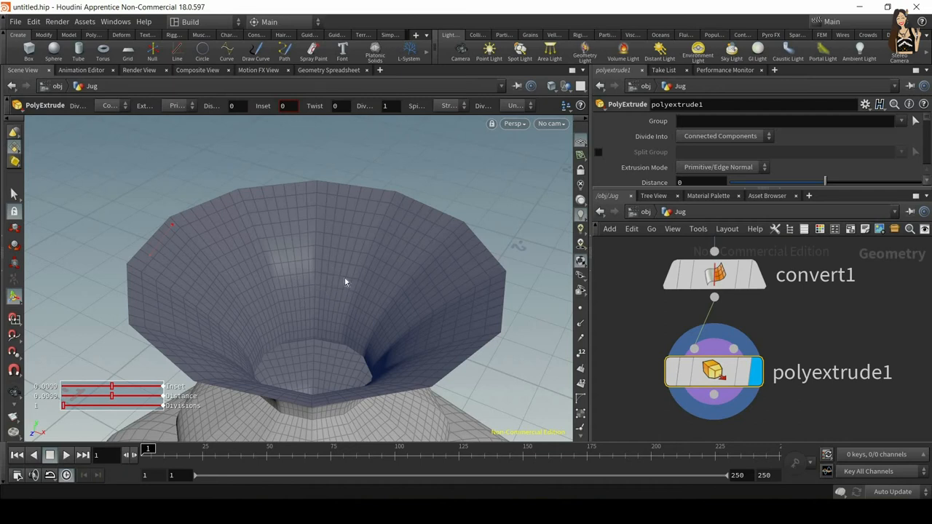
left_click_drag(346, 283, 309, 195)
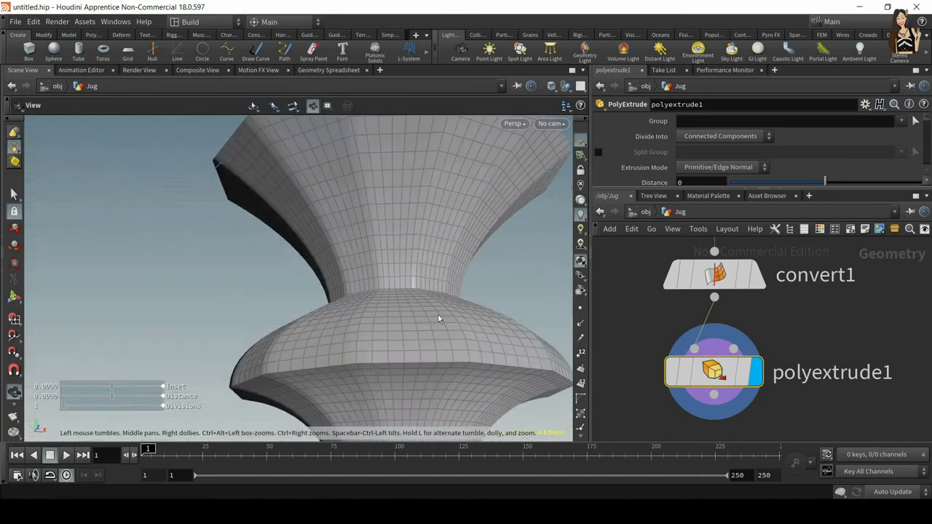
left_click_drag(438, 318, 380, 337)
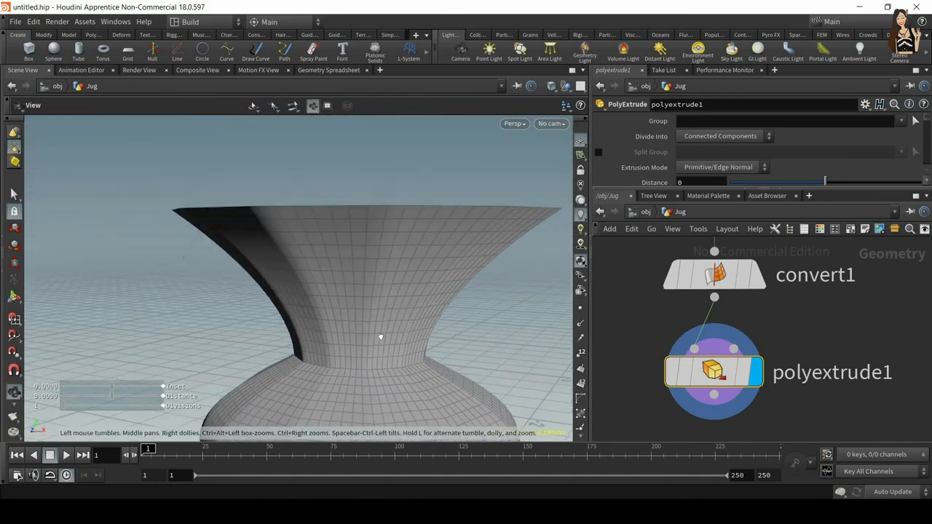
left_click_drag(381, 337, 446, 285)
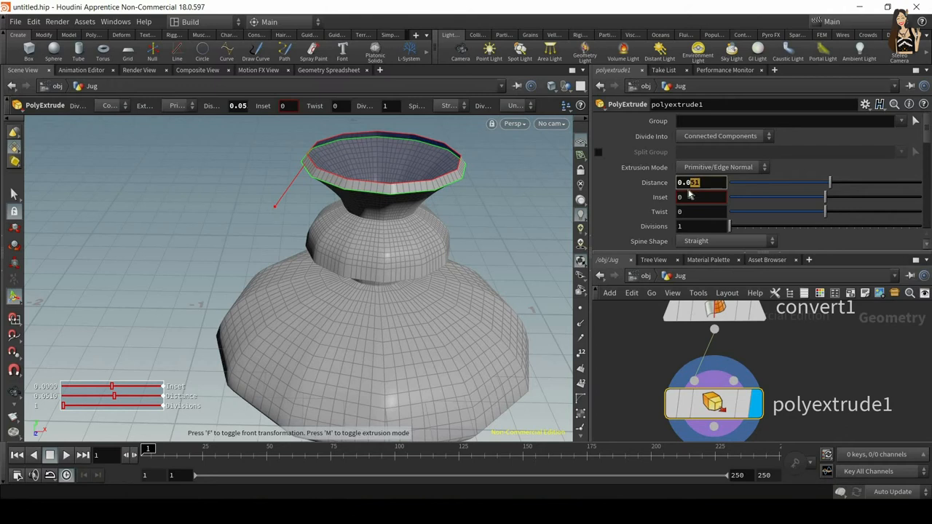
- Try extrusion Distance 0.1 and 0.05, settle at 0.03, and inspect the rim
type("0.1")
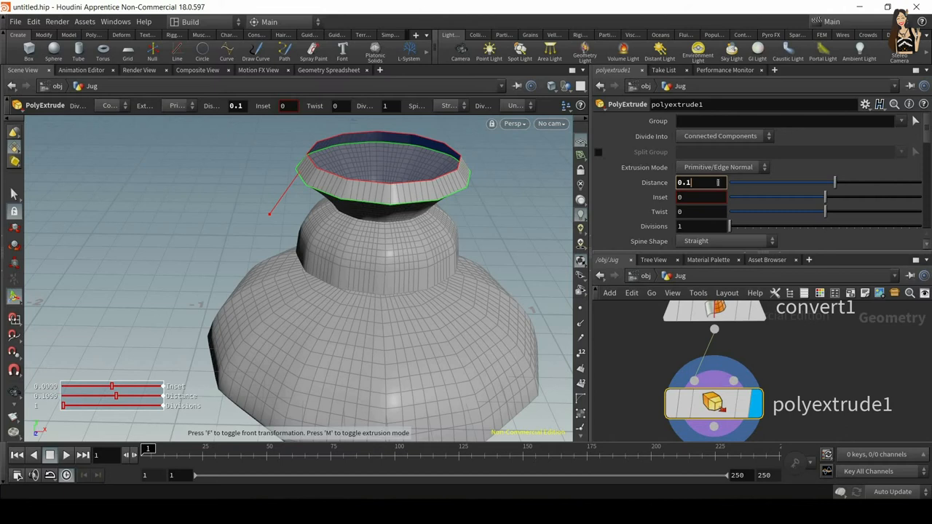
type("0.05")
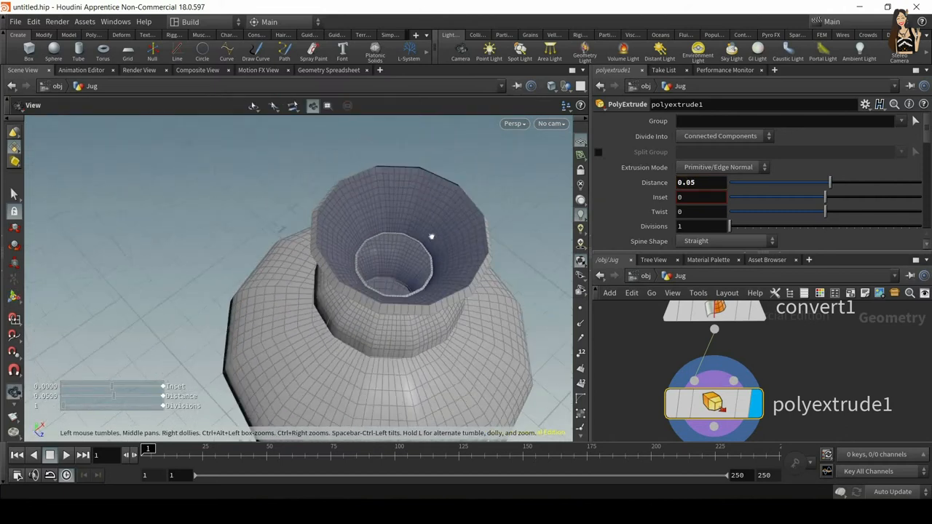
left_click_drag(432, 237, 450, 330)
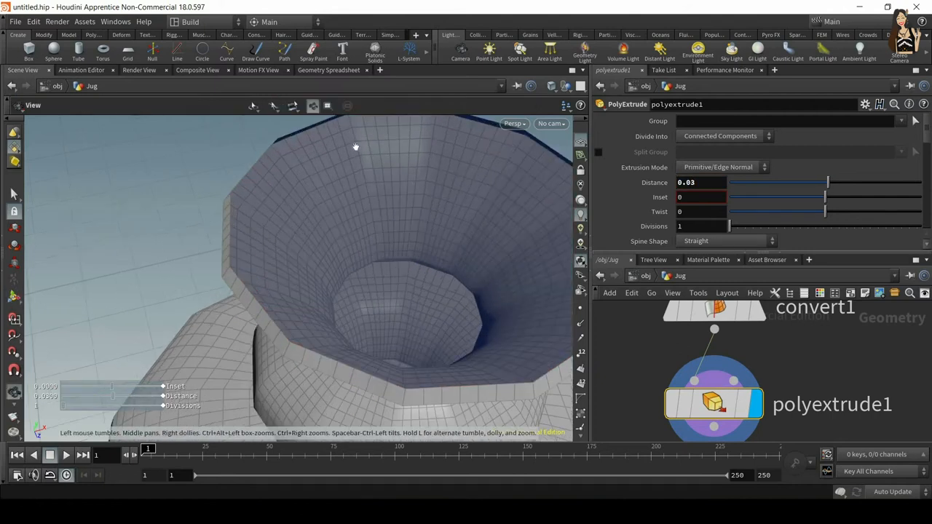
left_click_drag(356, 146, 244, 200)
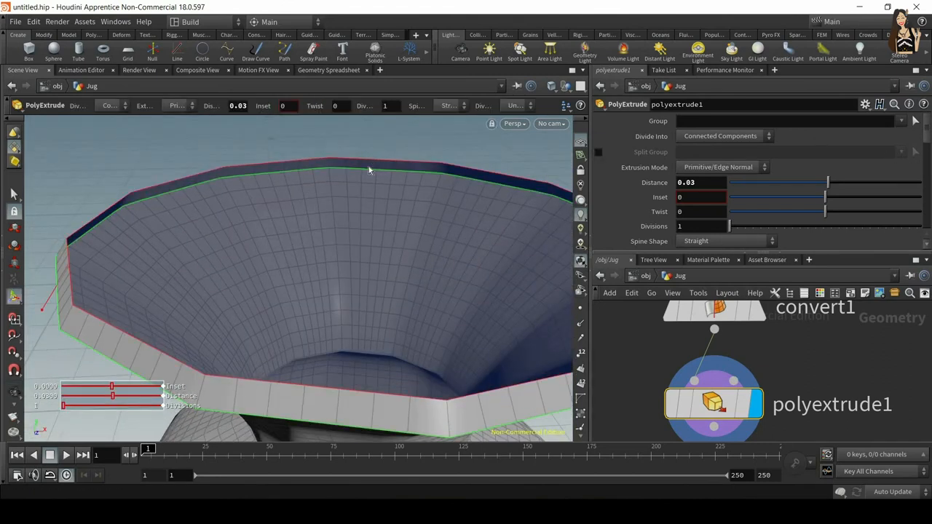
- Enable Output Back under polyextrude1's Output Geometry and Groups
scroll("down", 3)
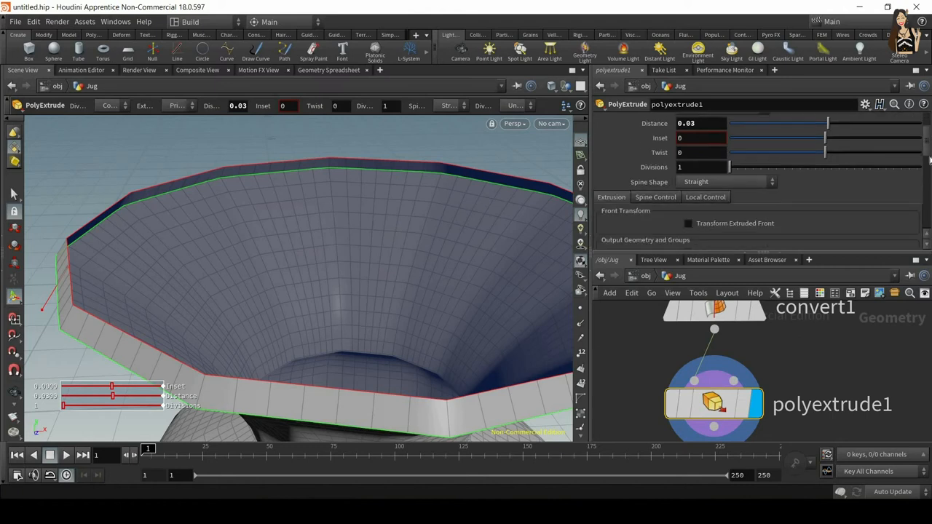
scroll("down", 3)
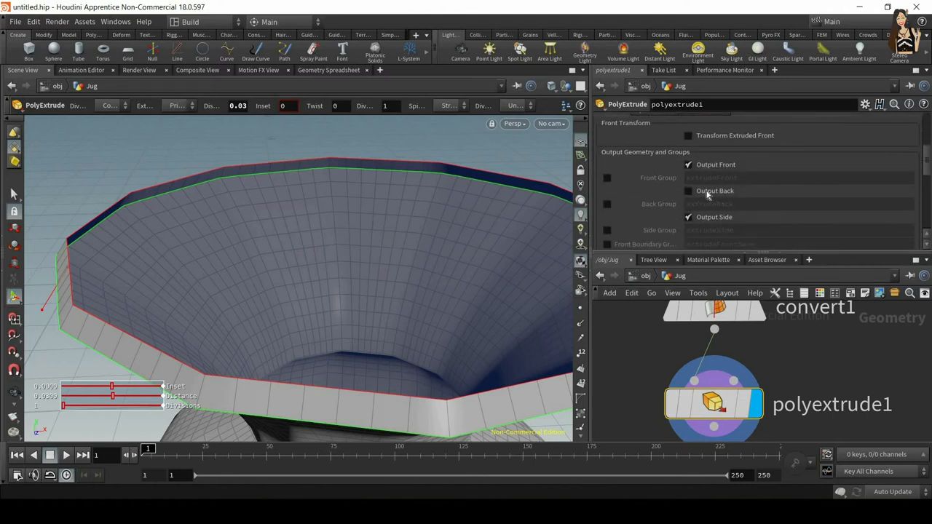
left_click(688, 190)
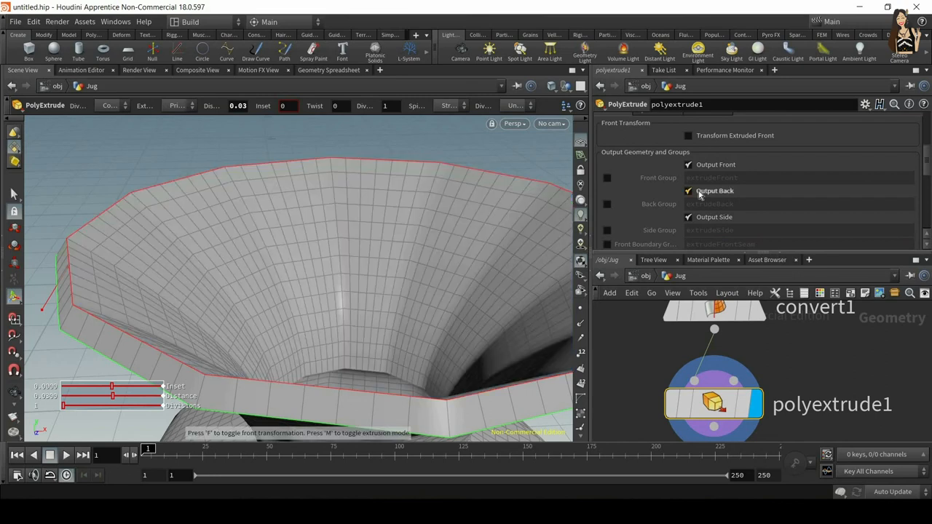
mouse_move(869, 170)
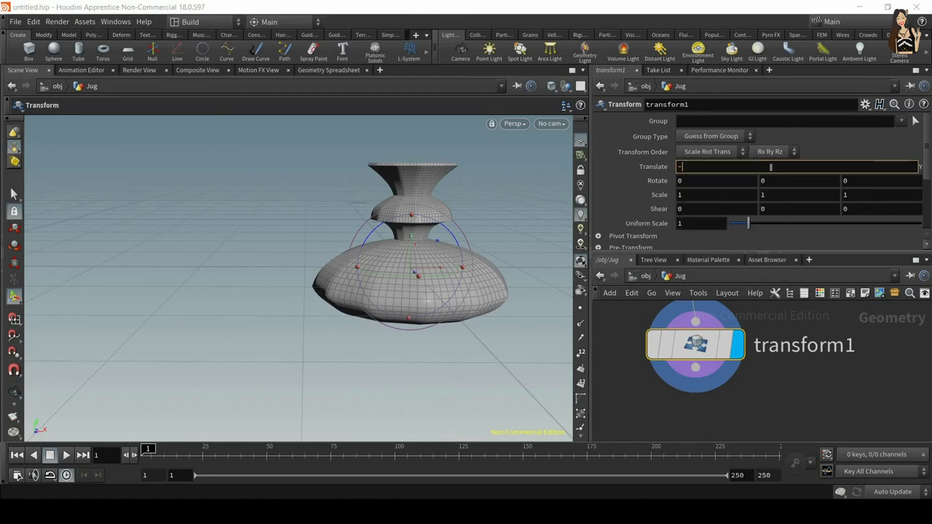
- Enter -$YMIN in transform1's Translate Y and test the Uniform Scale slider
type("-$YMIN")
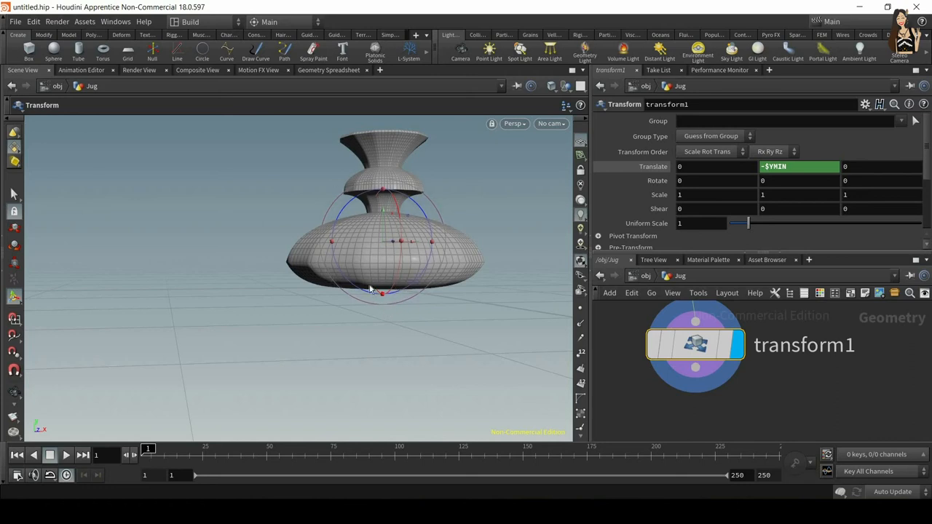
mouse_move(370, 142)
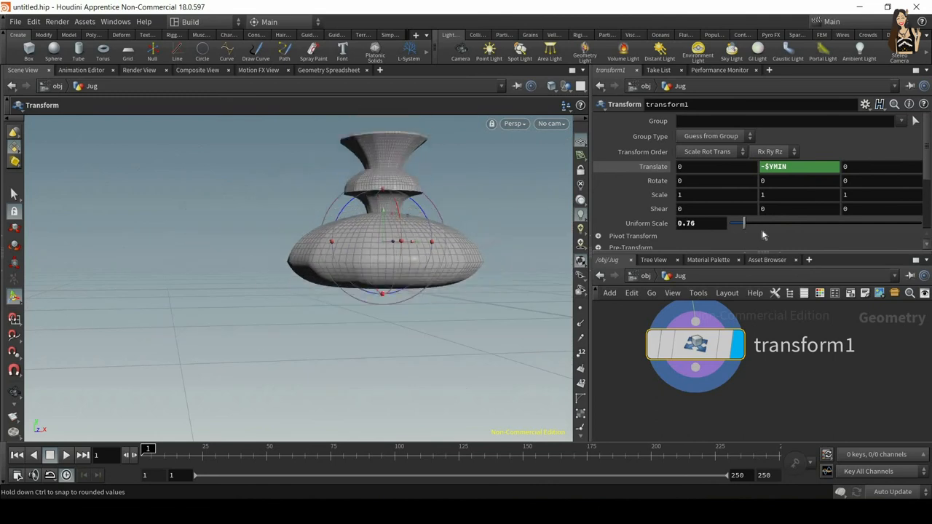
left_click_drag(740, 223, 742, 222)
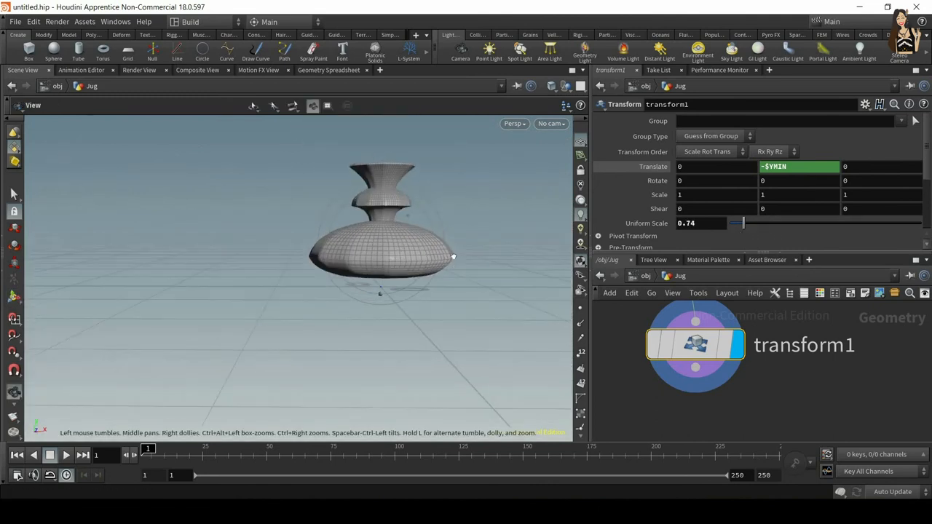
left_click(701, 223)
type("1")
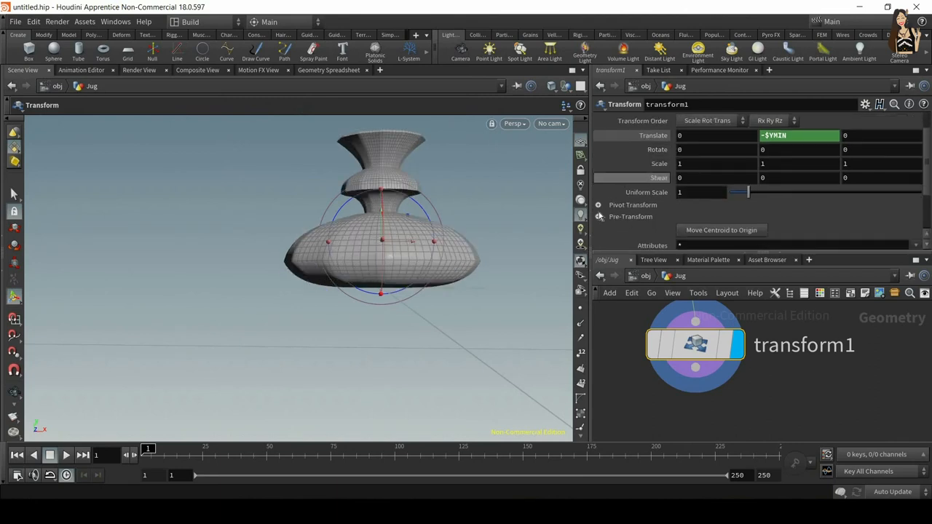
- Show transform1's pivot settings and adjust the jug's uniform scale around its base pivot
left_click(599, 204)
type("$YMIN")
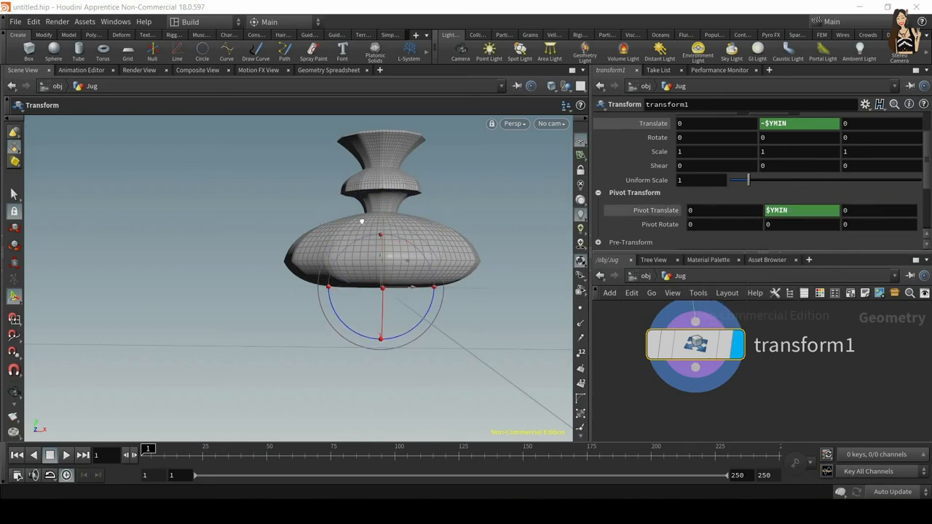
left_click_drag(746, 180, 740, 180)
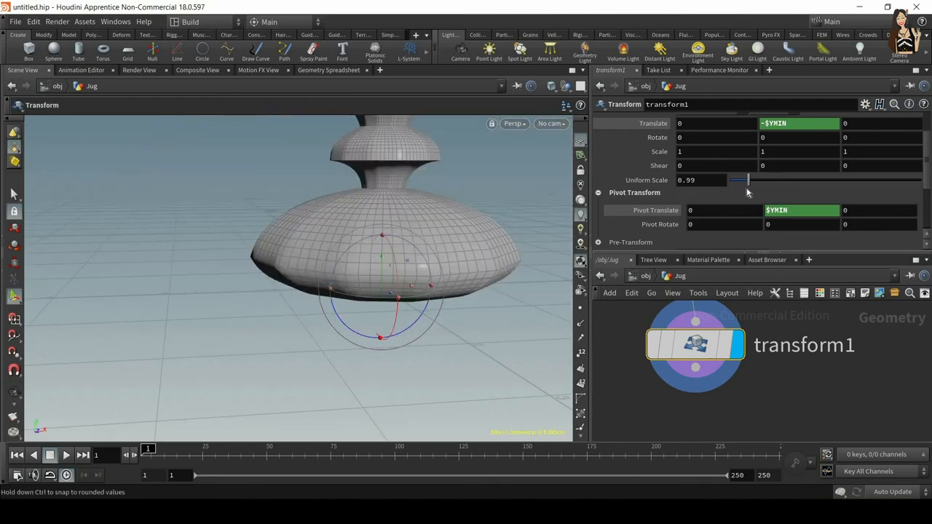
left_click_drag(739, 180, 758, 180)
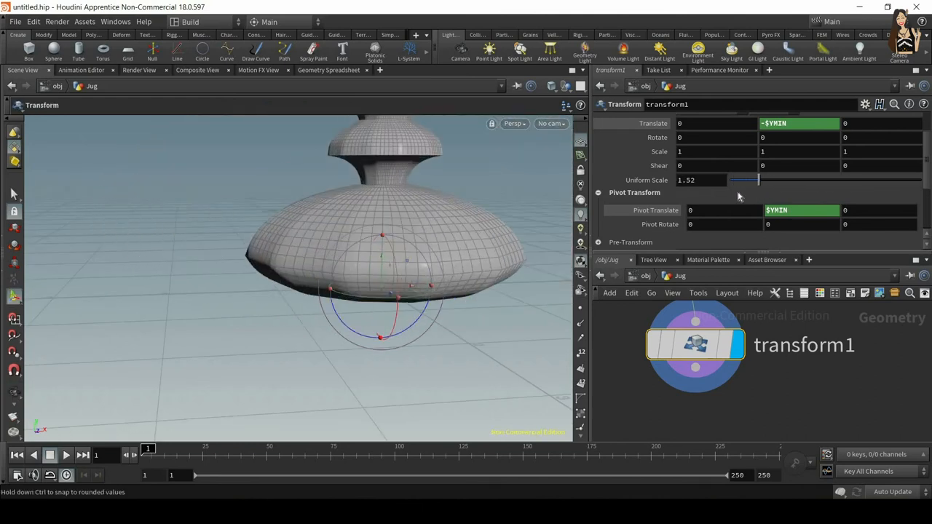
left_click_drag(757, 180, 751, 180)
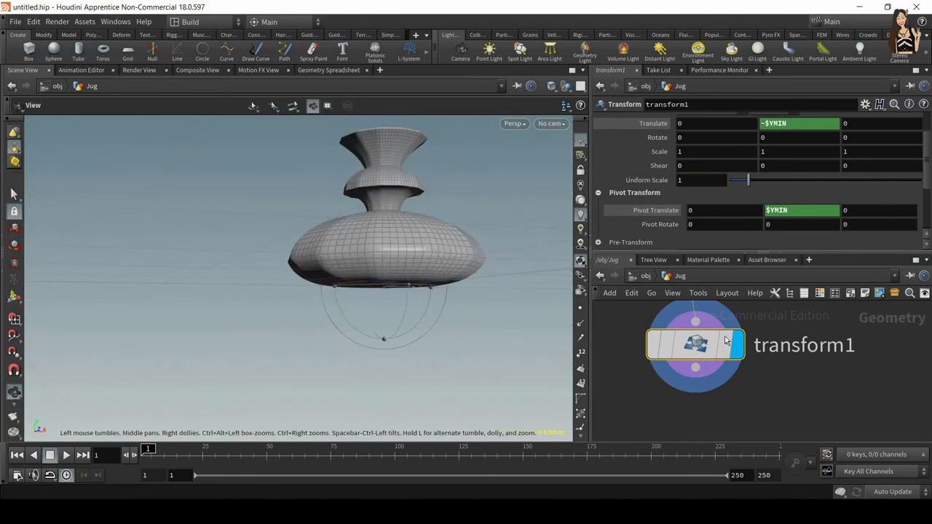
left_click(695, 344)
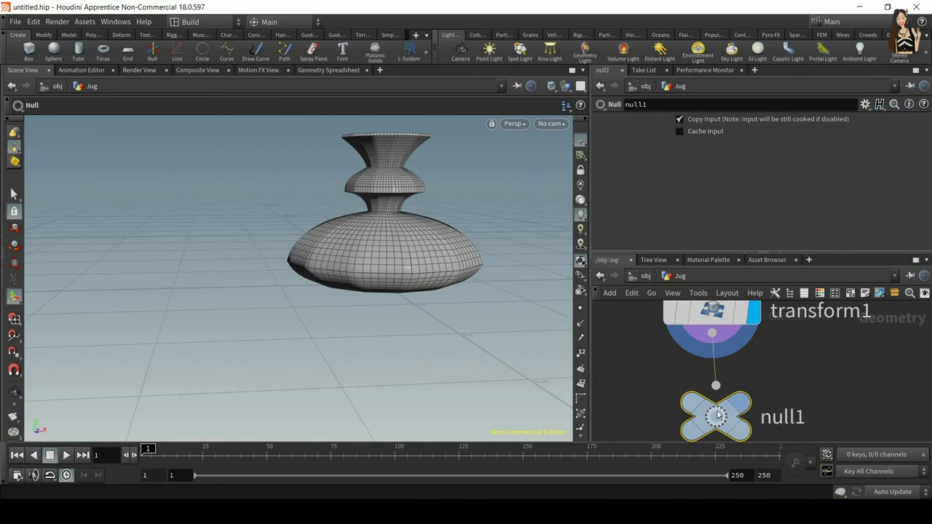
- Rename the new null node after transform1 to OUT_collider
double_click(782, 416)
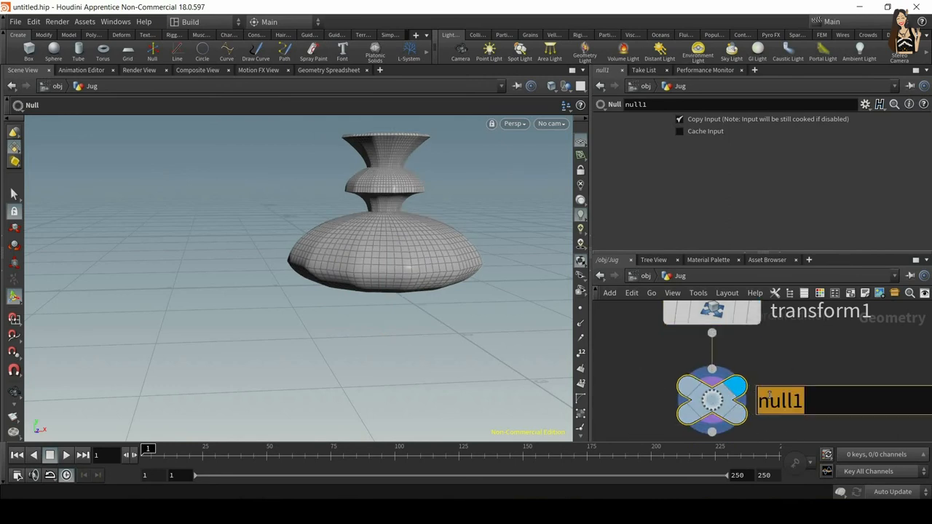
type("OUT_collider")
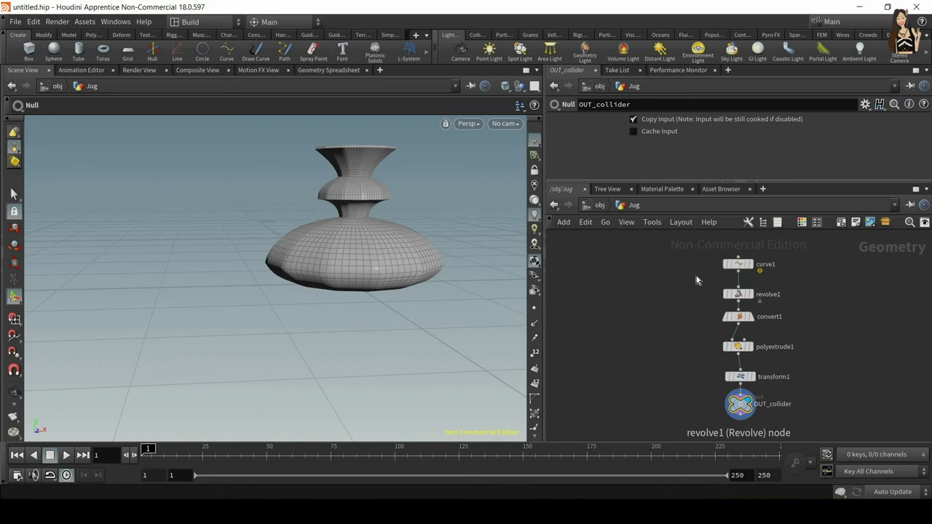
- Switch curve1's Primitive Type from Bezier to NURBS
left_click(738, 263)
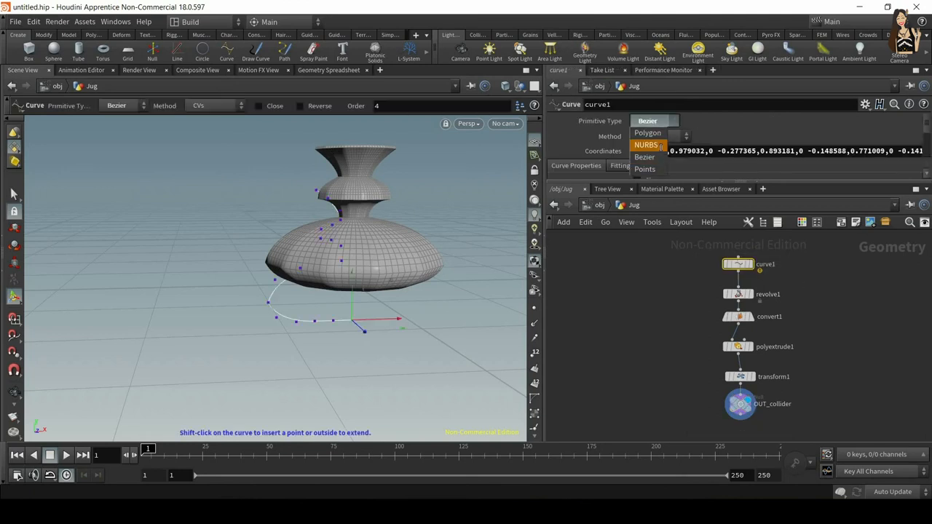
left_click(646, 144)
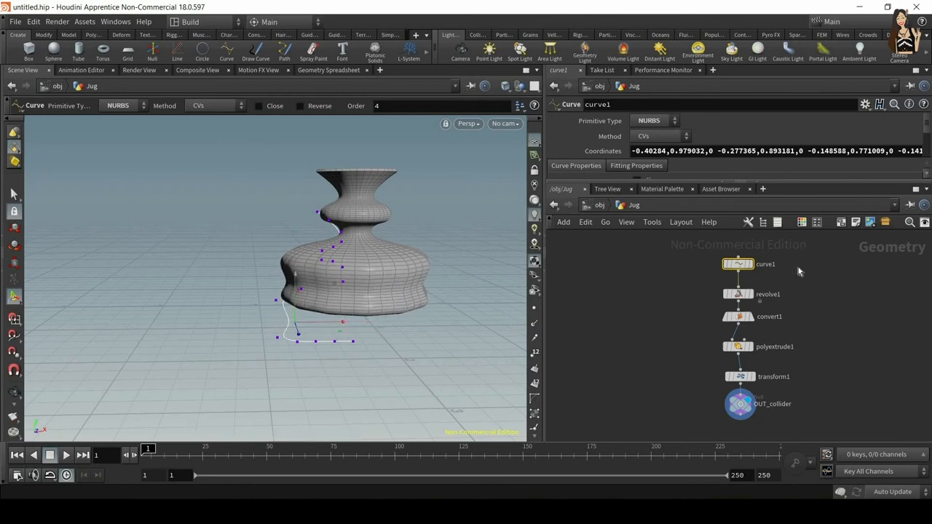
left_click(738, 294)
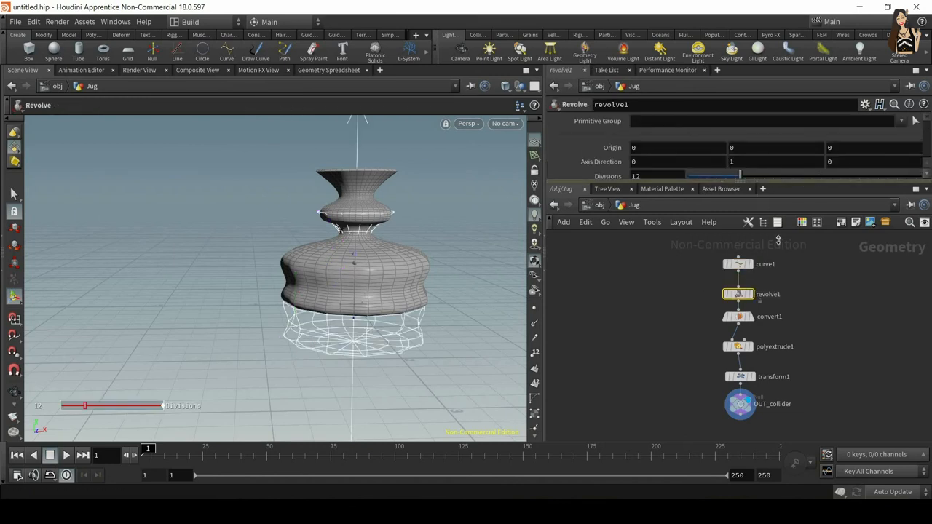
- Try low revolve1 divisions, then raise Divisions from 12 to 38
left_click_drag(721, 176, 763, 176)
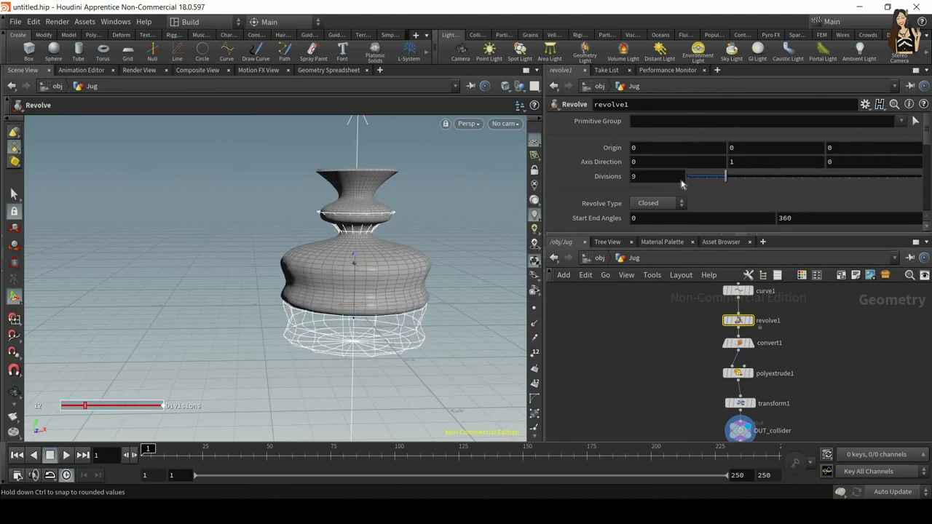
left_click_drag(726, 176, 715, 176)
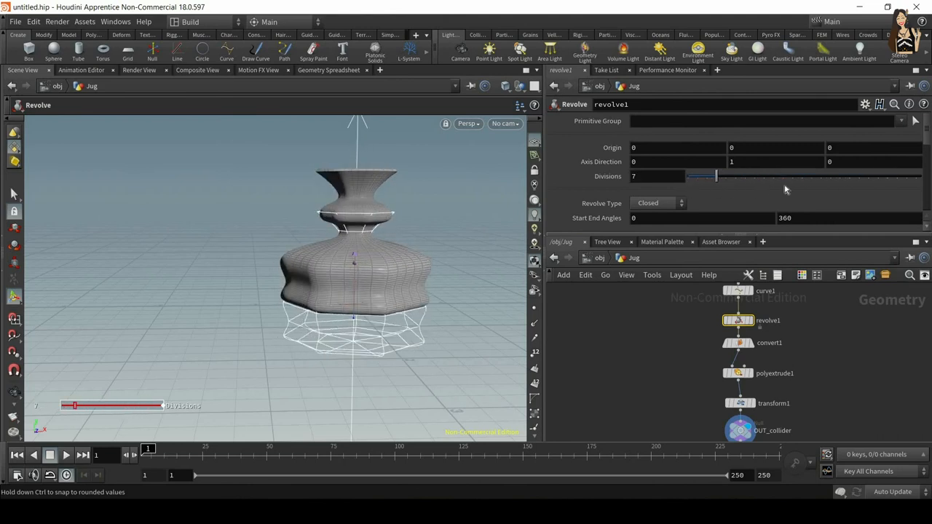
left_click_drag(717, 177, 863, 177)
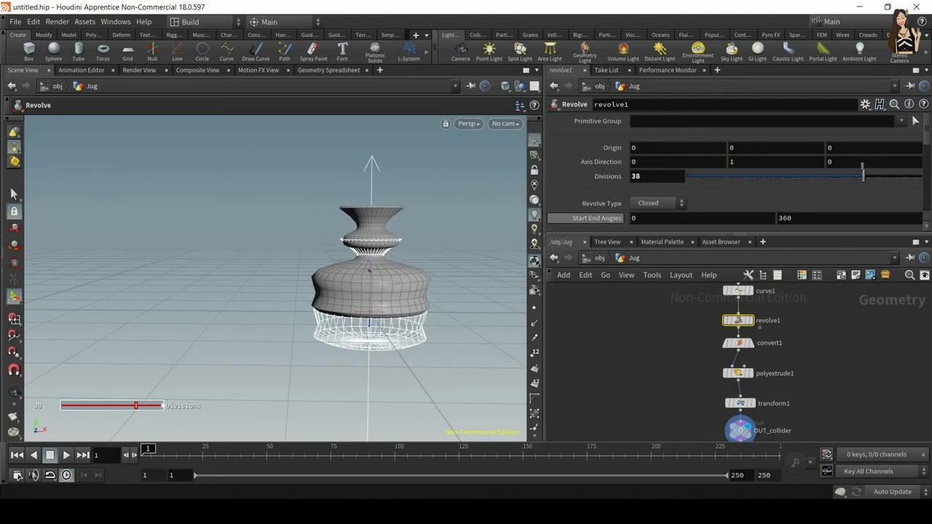
mouse_move(753, 351)
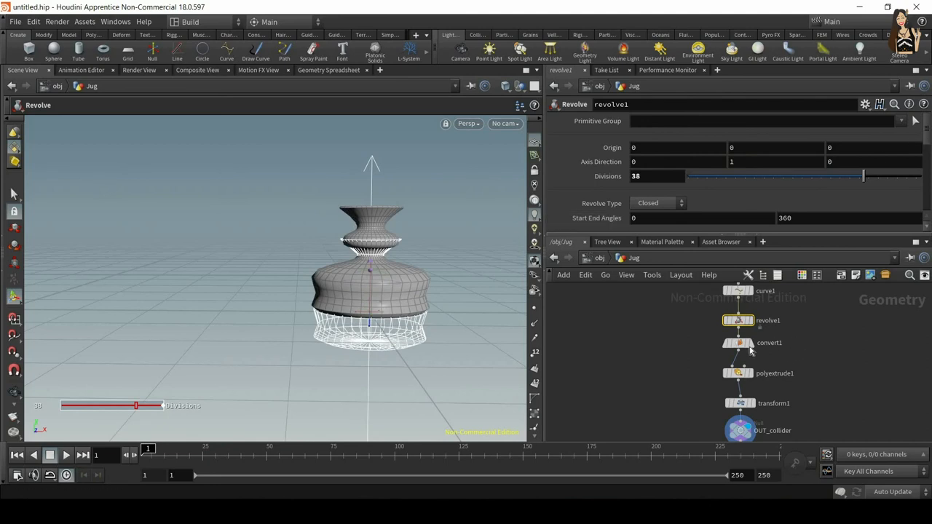
left_click(738, 343)
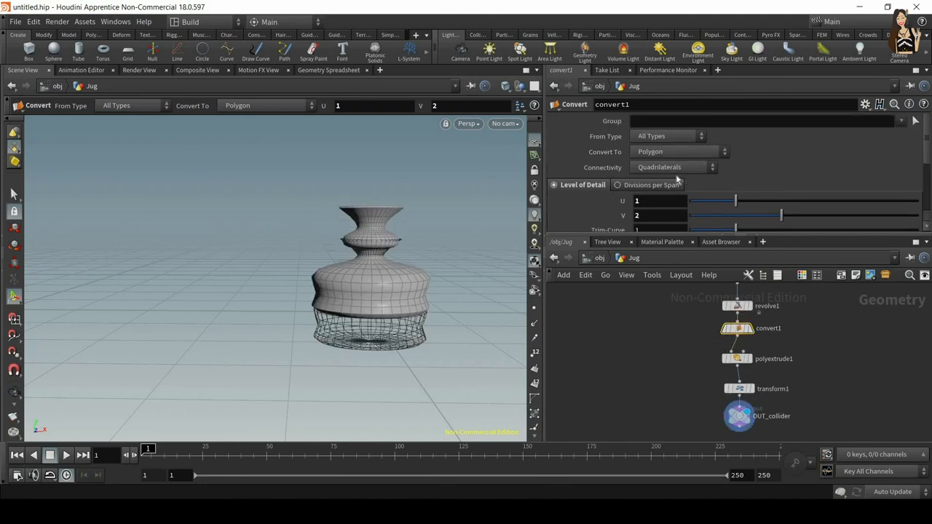
left_click(670, 167)
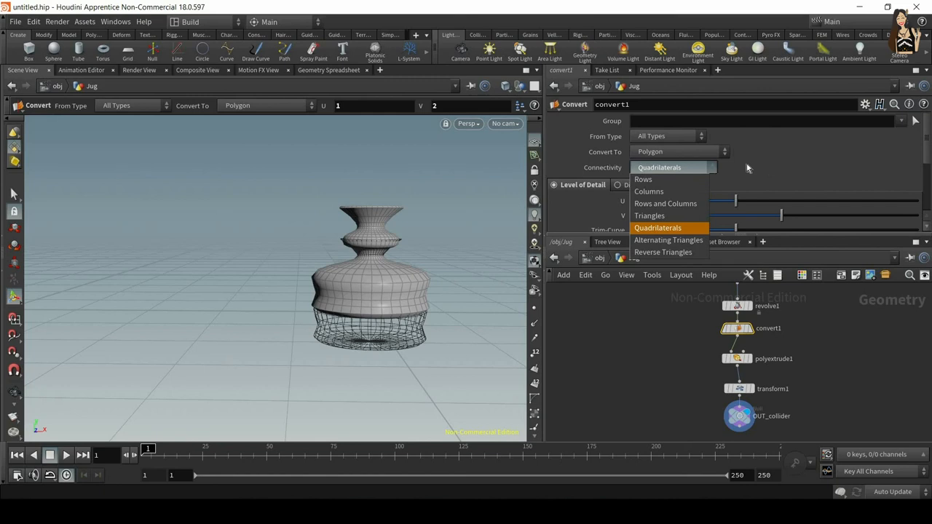
left_click(649, 215)
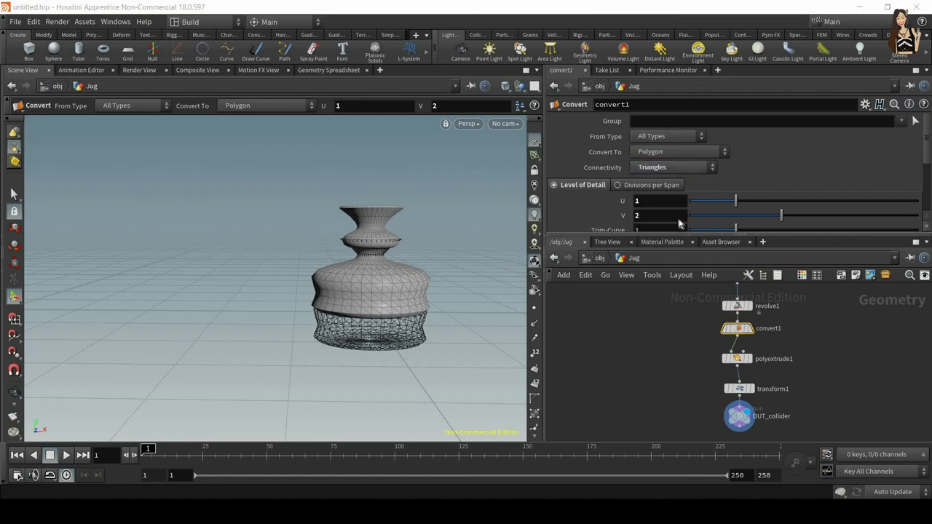
left_click(670, 166)
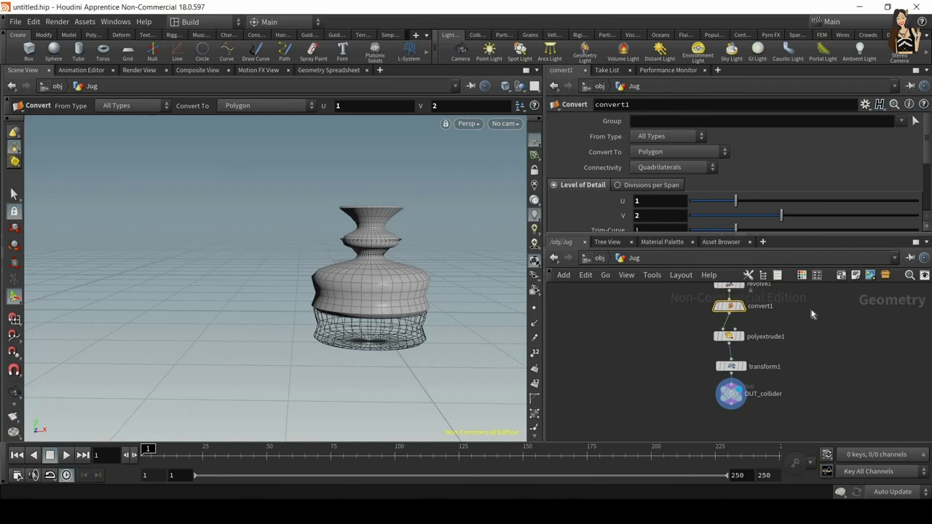
mouse_move(721, 344)
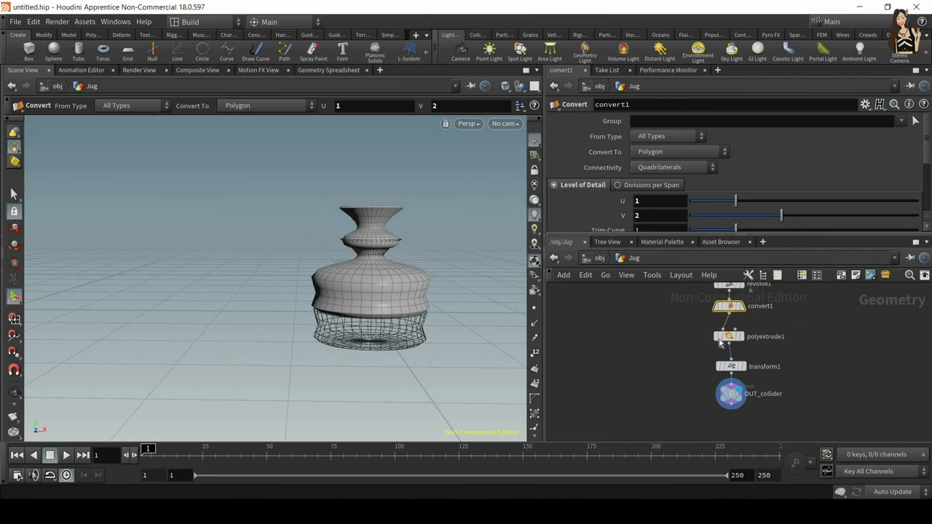
left_click(728, 336)
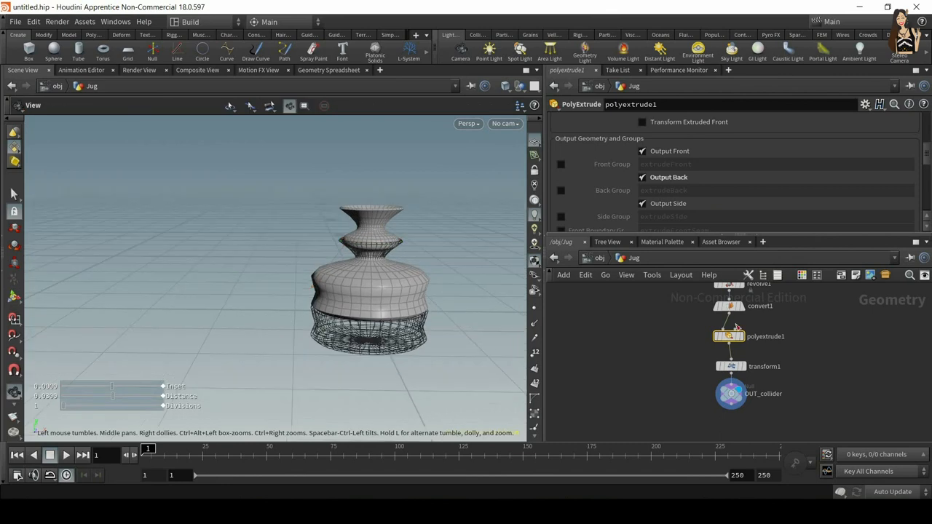
left_click(731, 366)
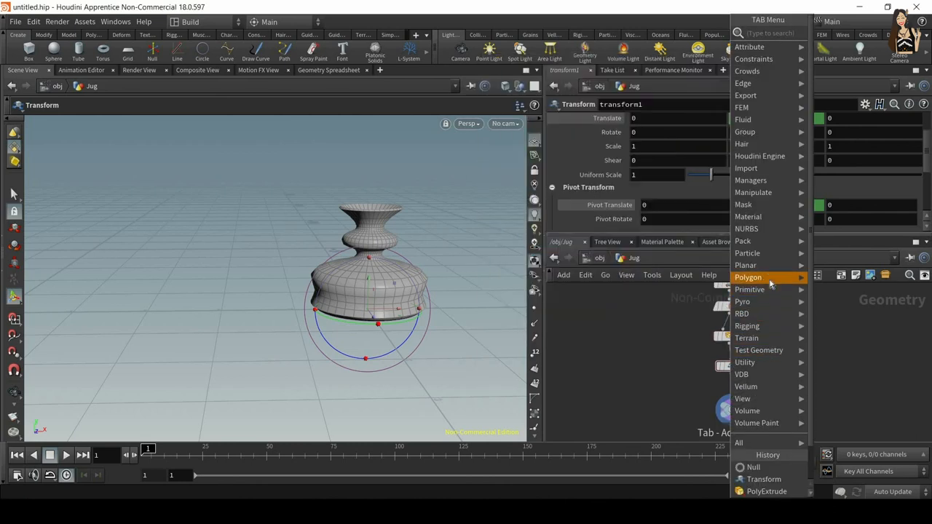
- Insert polyreduce1 before OUT_collider and set Percent To Keep to about 94.3
left_click(748, 276)
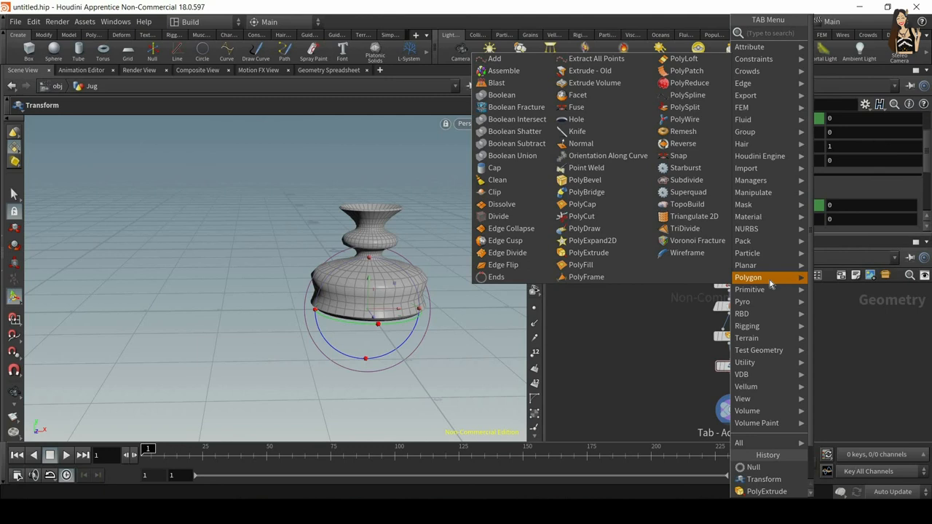
mouse_move(769, 284)
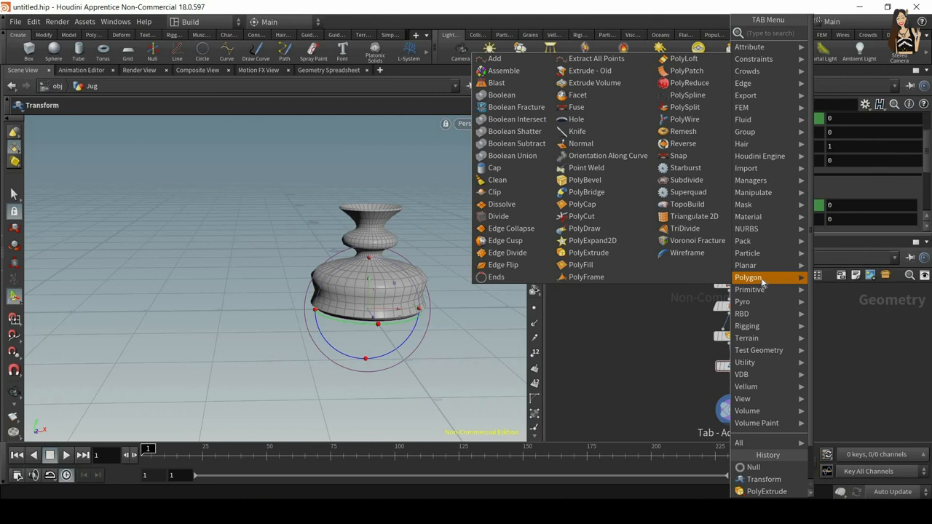
mouse_move(757, 253)
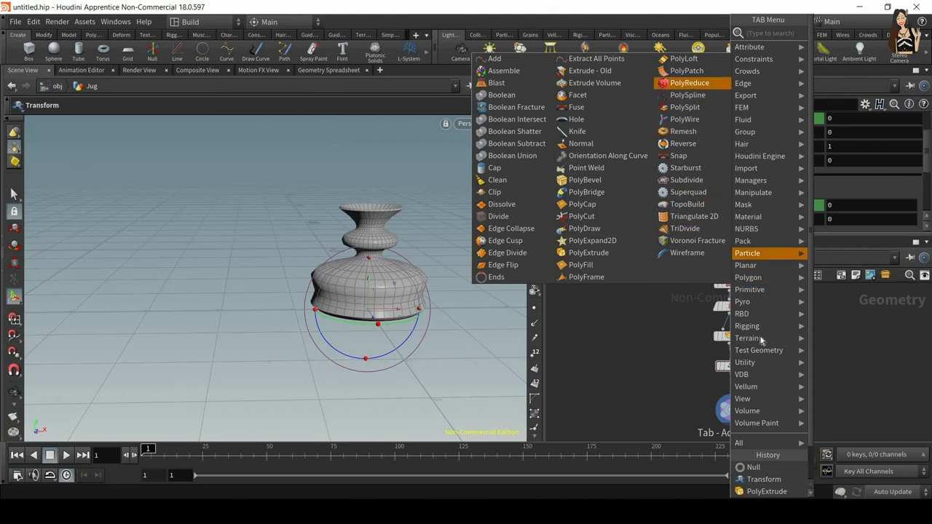
left_click(690, 82)
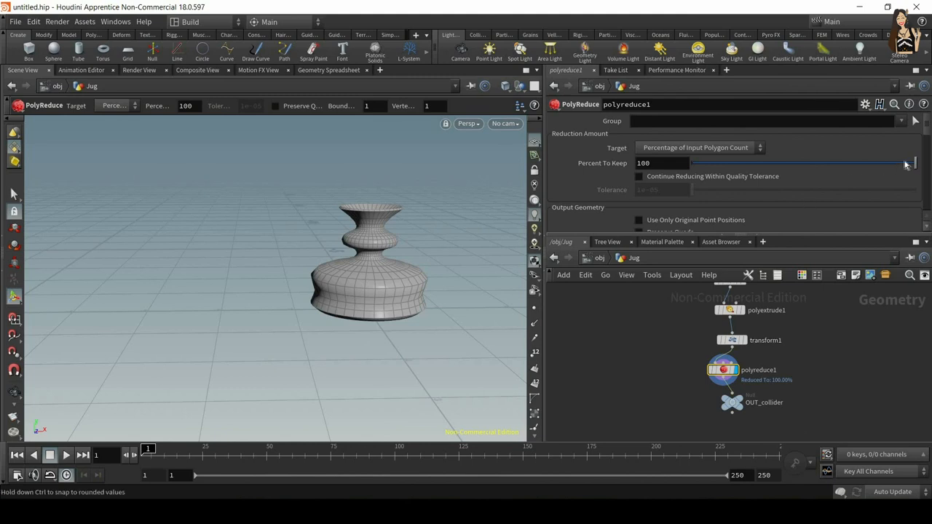
left_click_drag(914, 163, 855, 163)
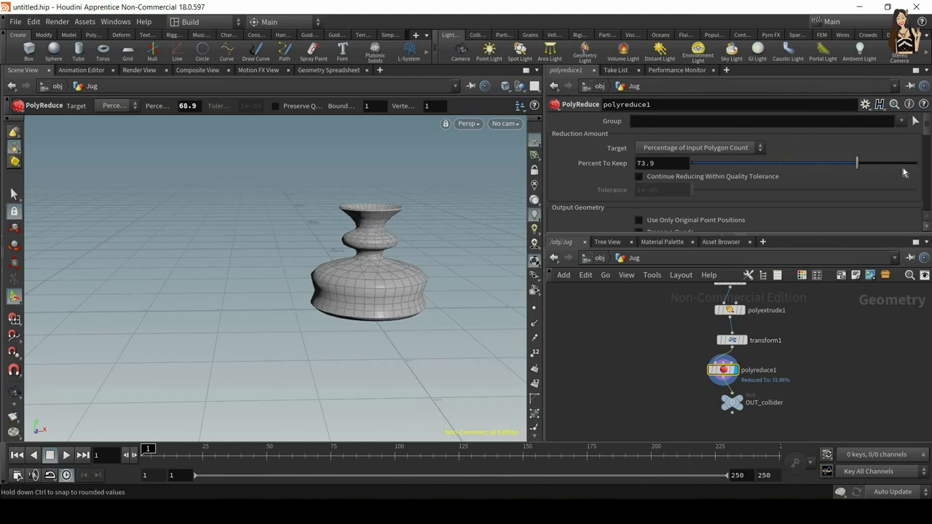
left_click_drag(856, 163, 903, 162)
type("sm")
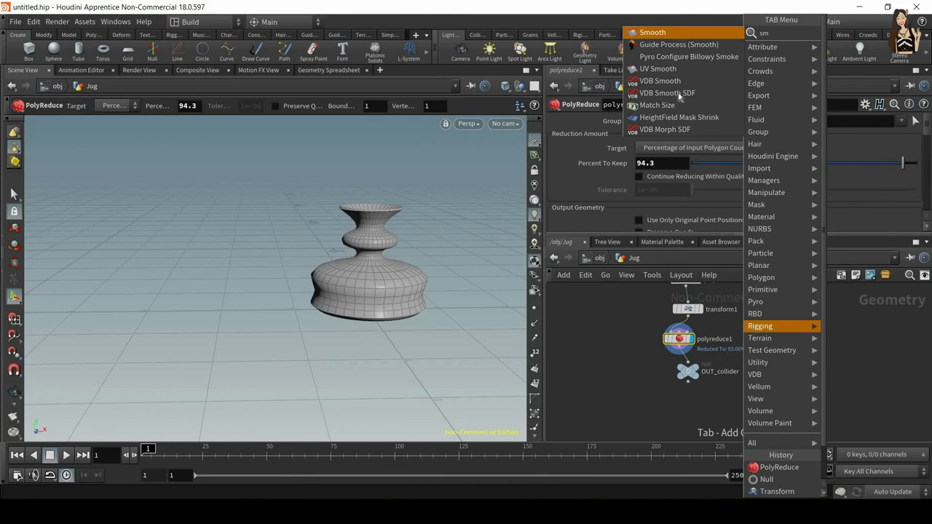
- Wire smooth1 after polyreduce1 and raise its Strength well above 10
left_click(653, 32)
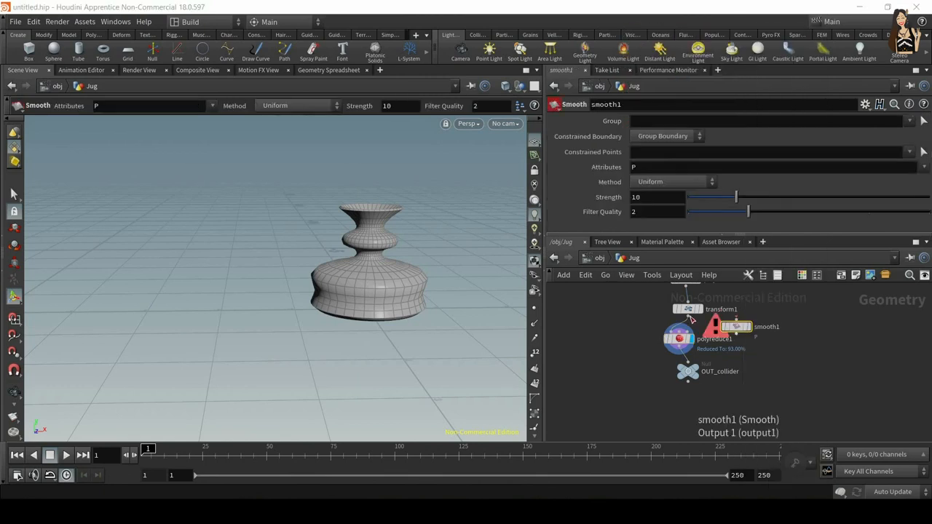
left_click_drag(736, 326, 745, 333)
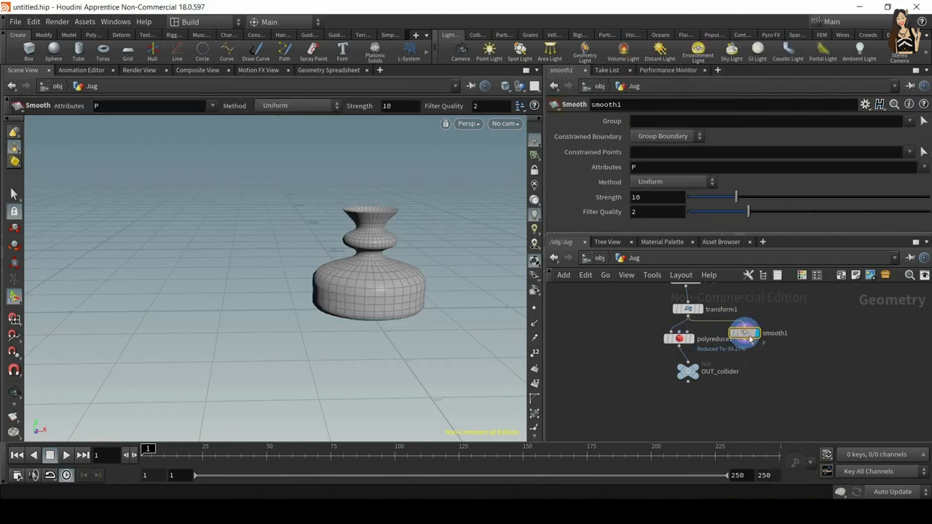
left_click_drag(735, 197, 823, 197)
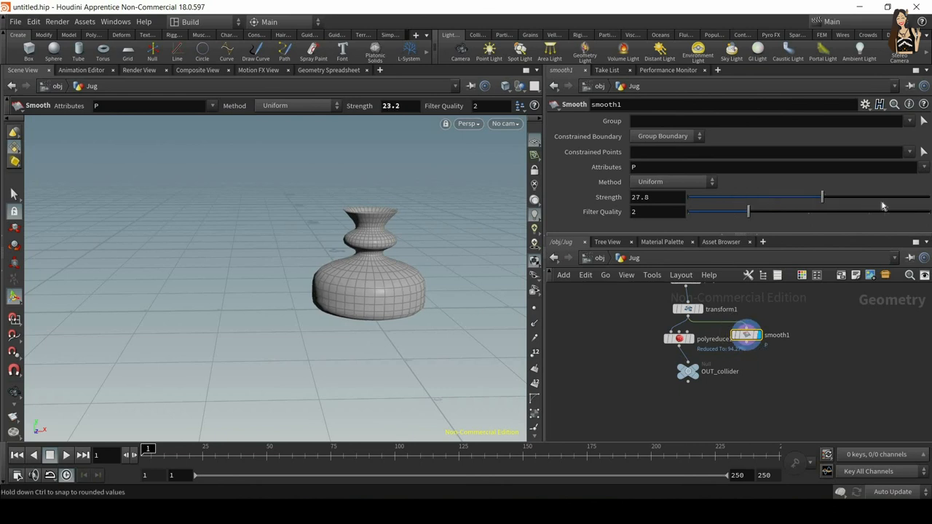
left_click_drag(823, 196, 740, 197)
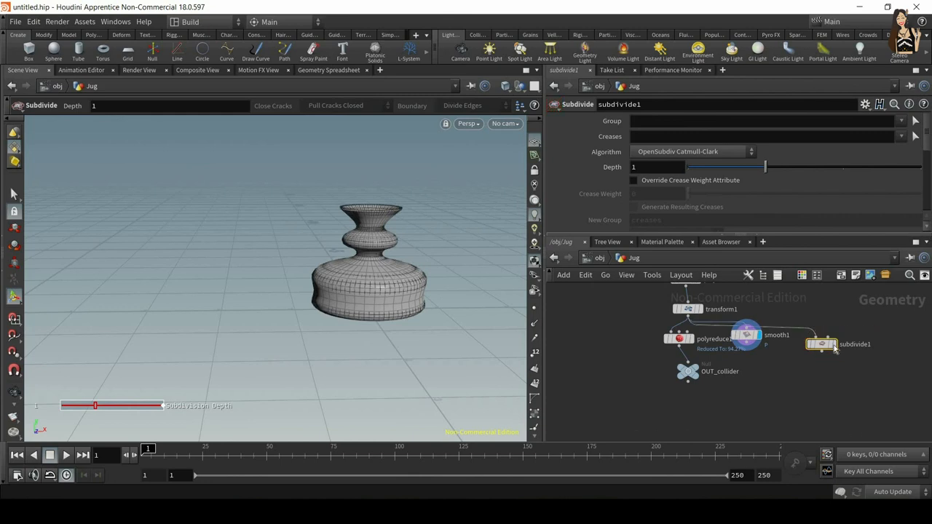
- Preview subdivide1 at depth 2, then return Depth to 0
left_click_drag(765, 166, 841, 167)
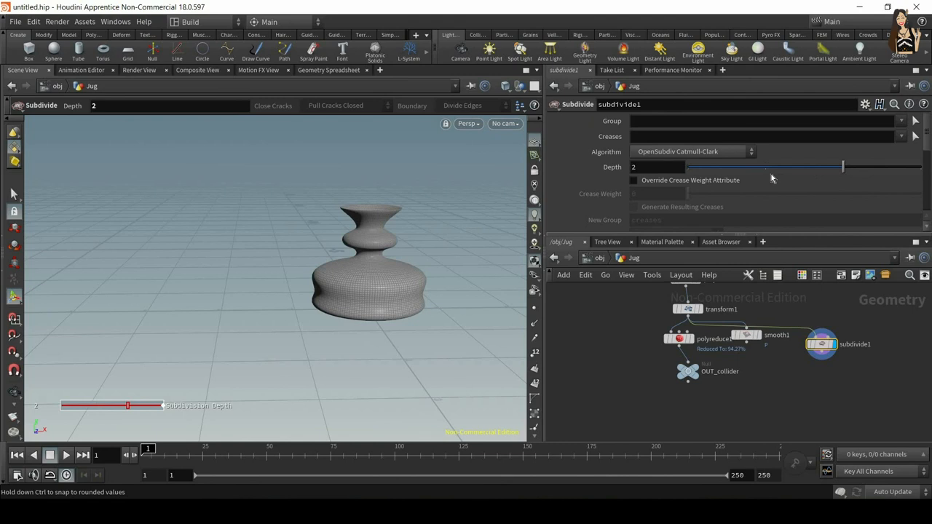
left_click_drag(843, 167, 684, 167)
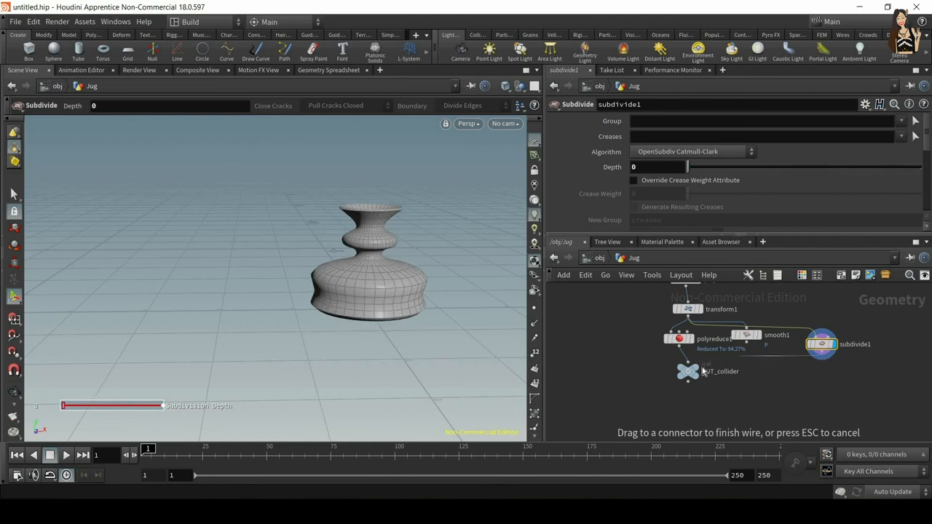